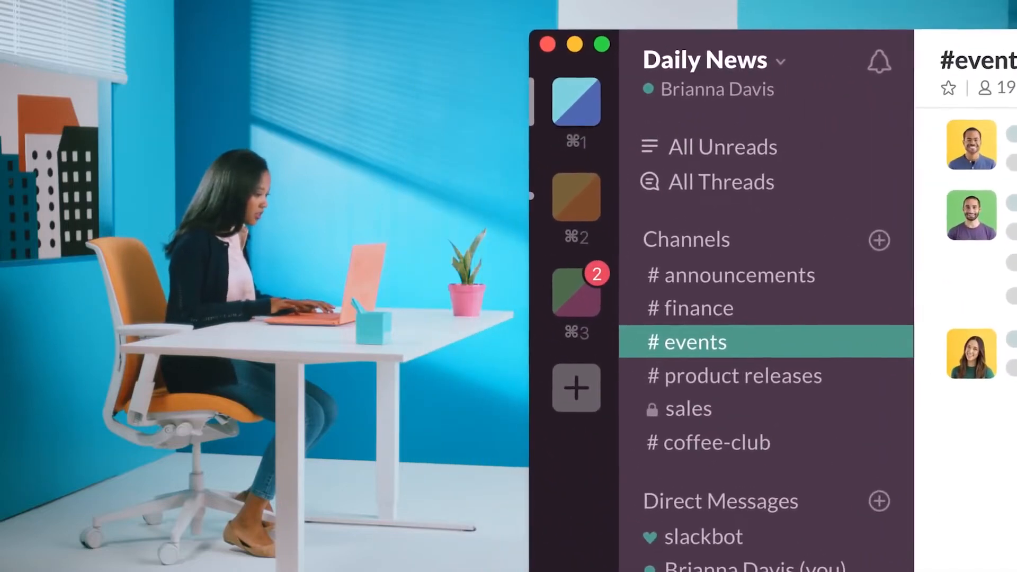
mouse_move(915, 386)
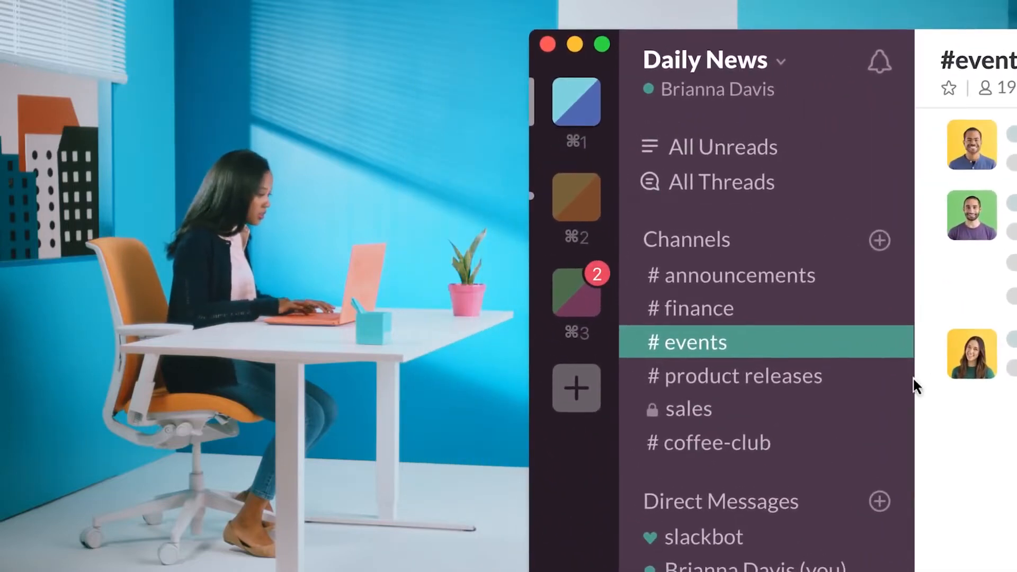
Search emoji for 'party popper', browse trending GIFs, then start a Calendar meeting draft with this contact.
left_click(737, 376)
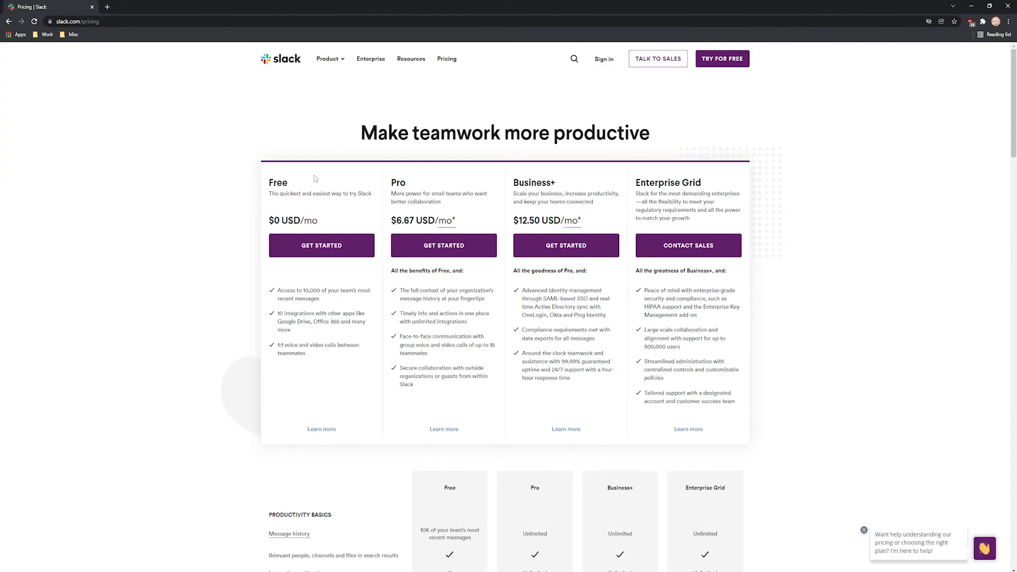
mouse_move(419, 196)
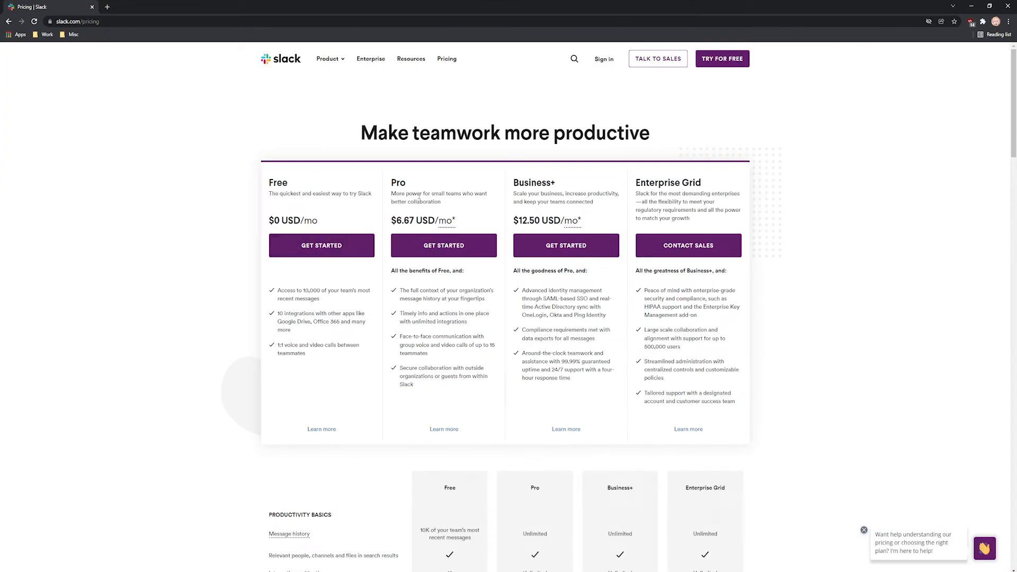
mouse_move(447, 220)
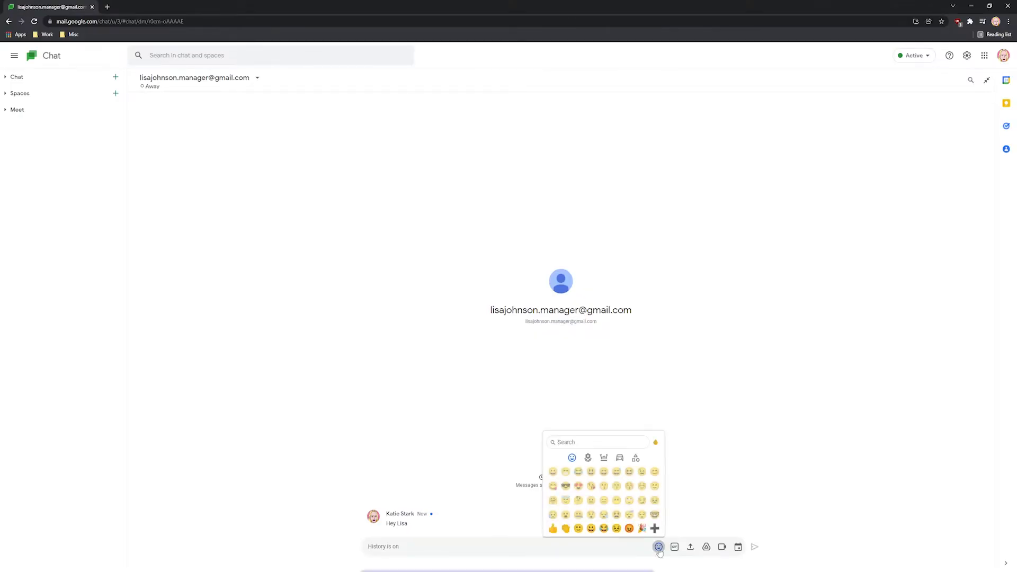
type("party popper")
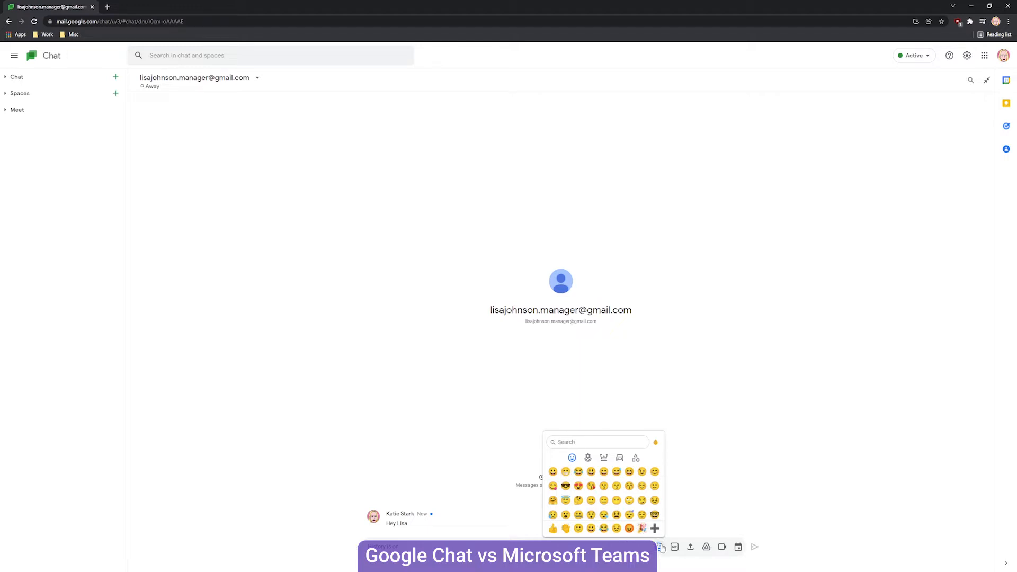
left_click(674, 547)
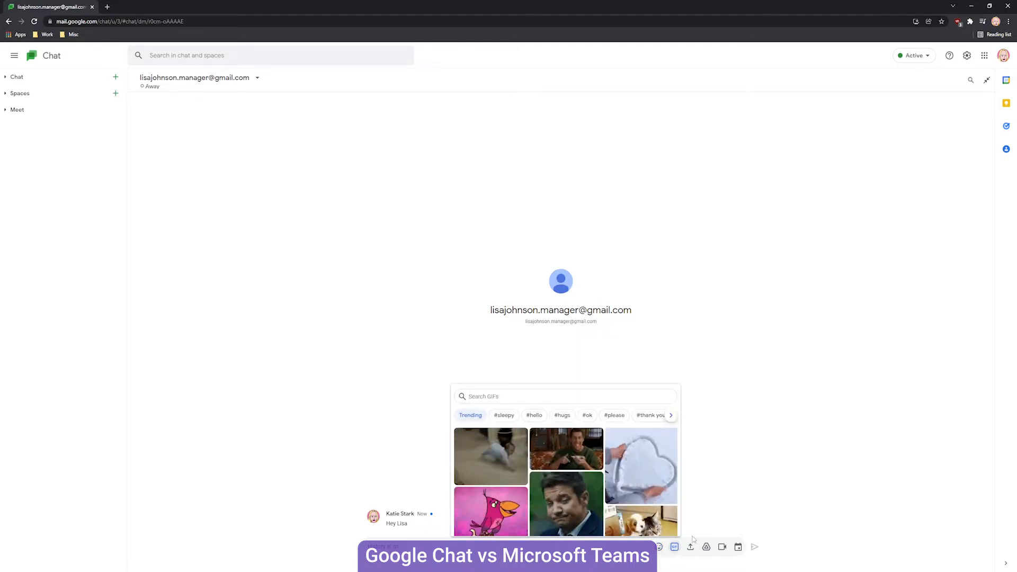
mouse_move(691, 547)
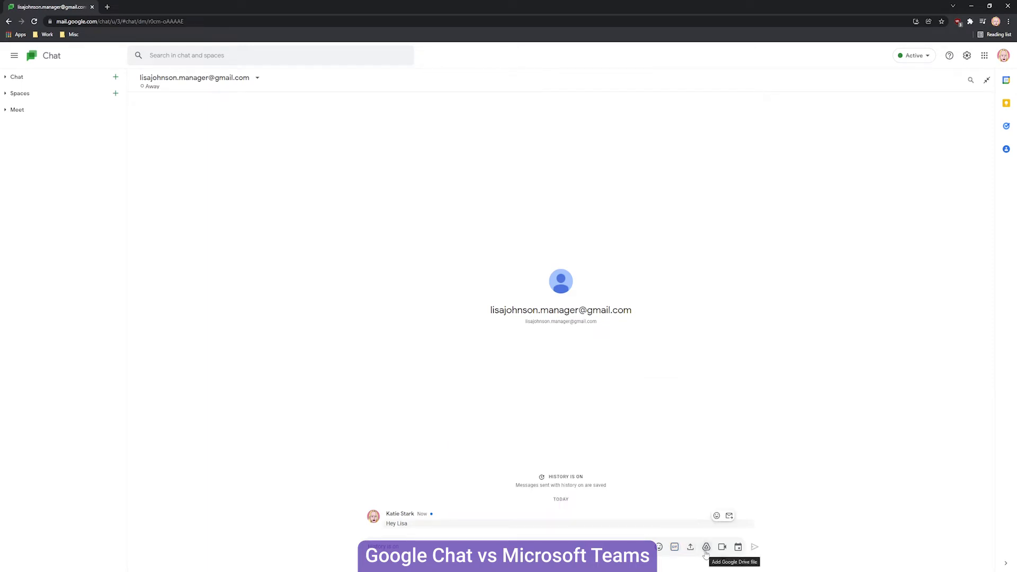
mouse_move(737, 547)
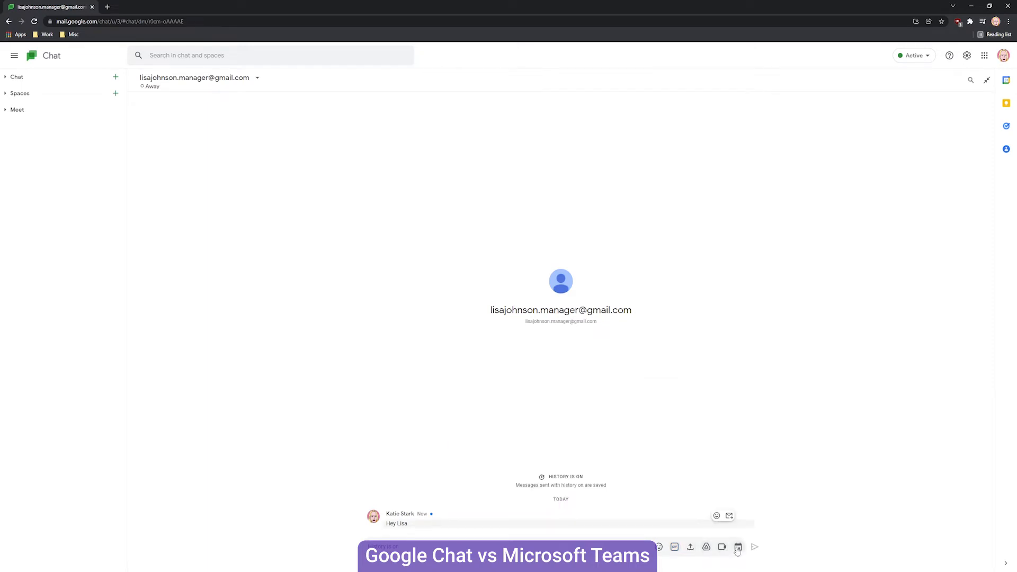
left_click(887, 80)
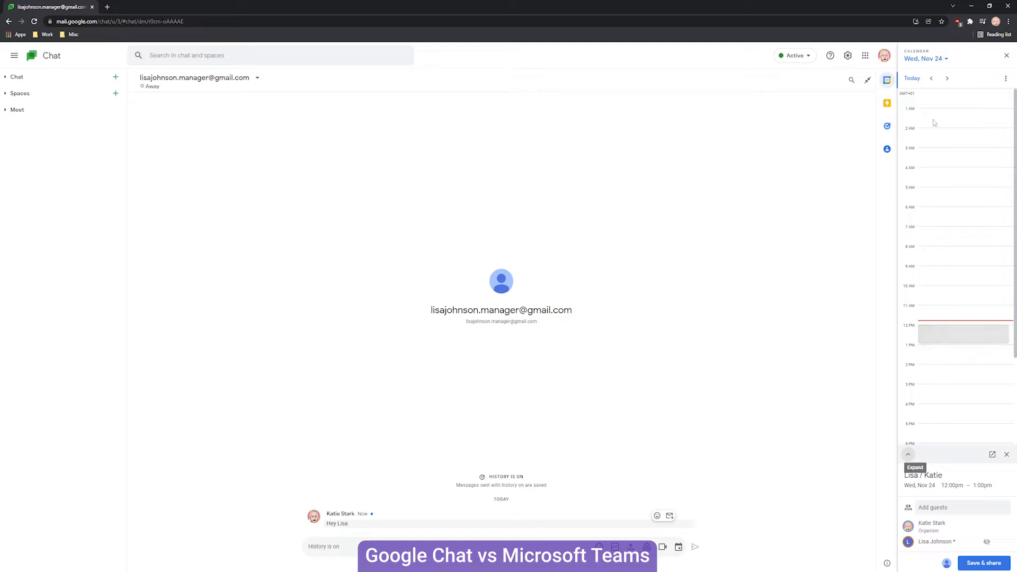
Close the Calendar meeting draft and expand the Chat and Spaces sidebar sections.
left_click(1006, 55)
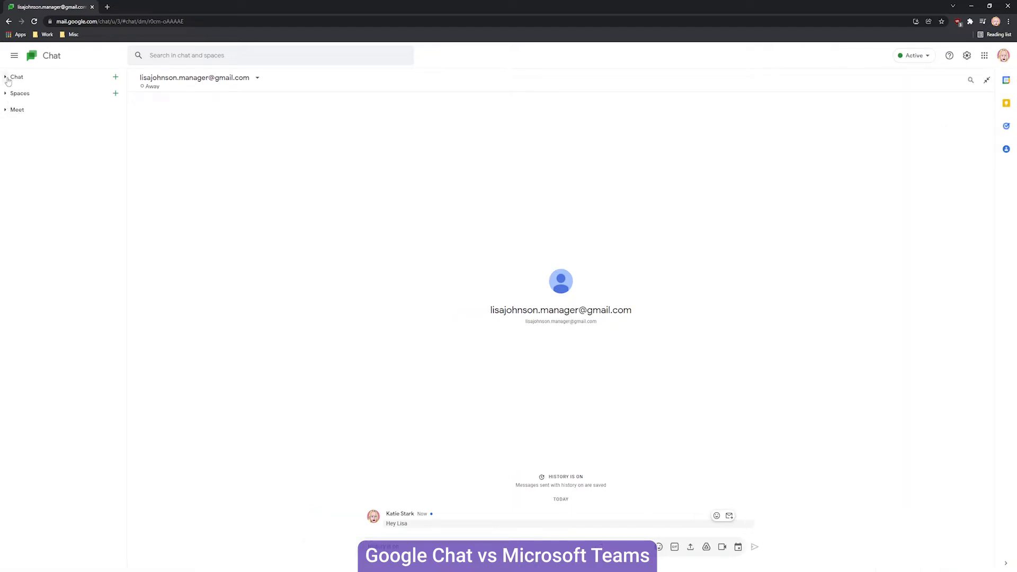
left_click(5, 77)
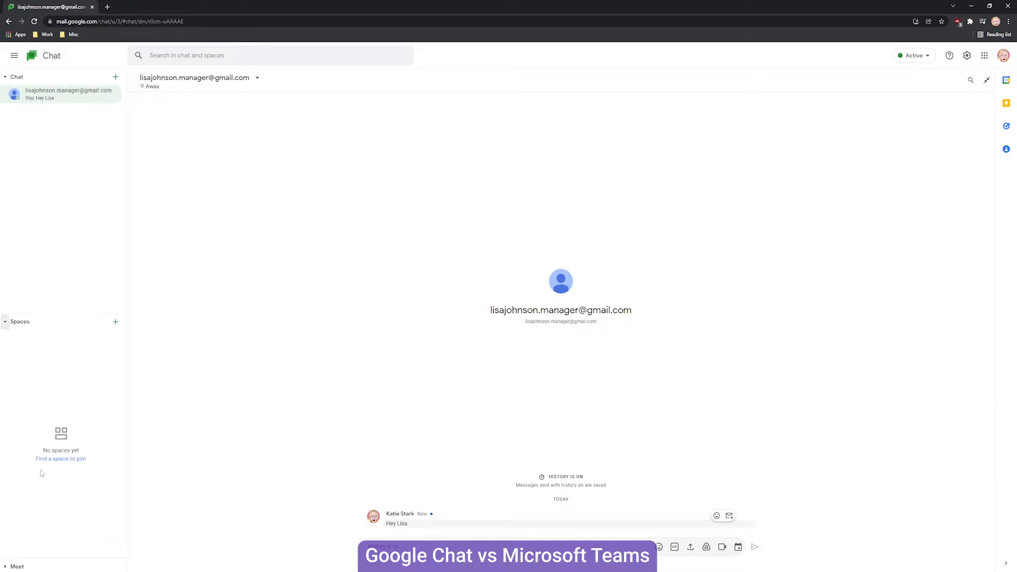
left_click(17, 566)
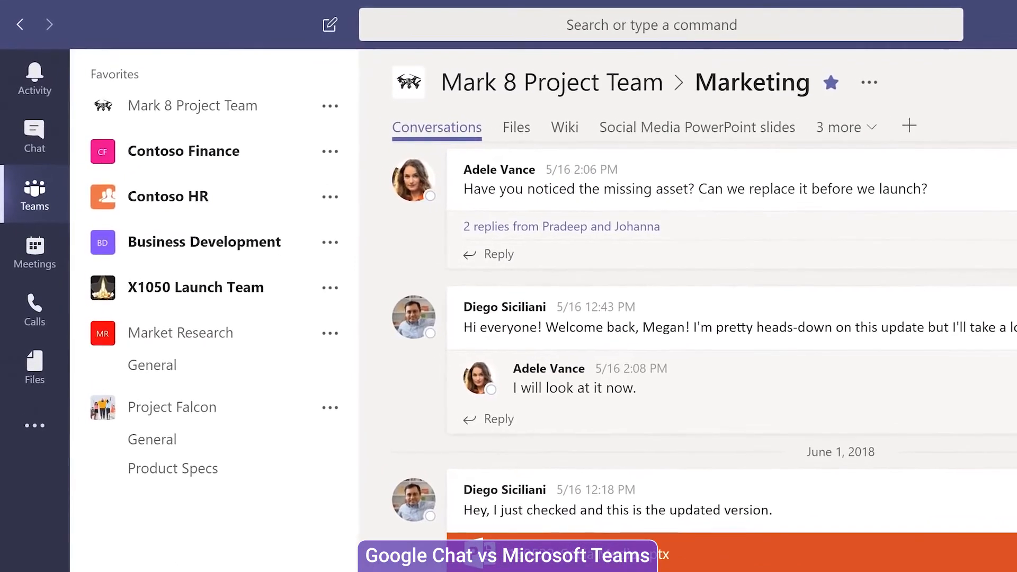
Expand Mark 8 Project Team under Favorites and go through its General and Fun Stuff channels.
left_click(192, 106)
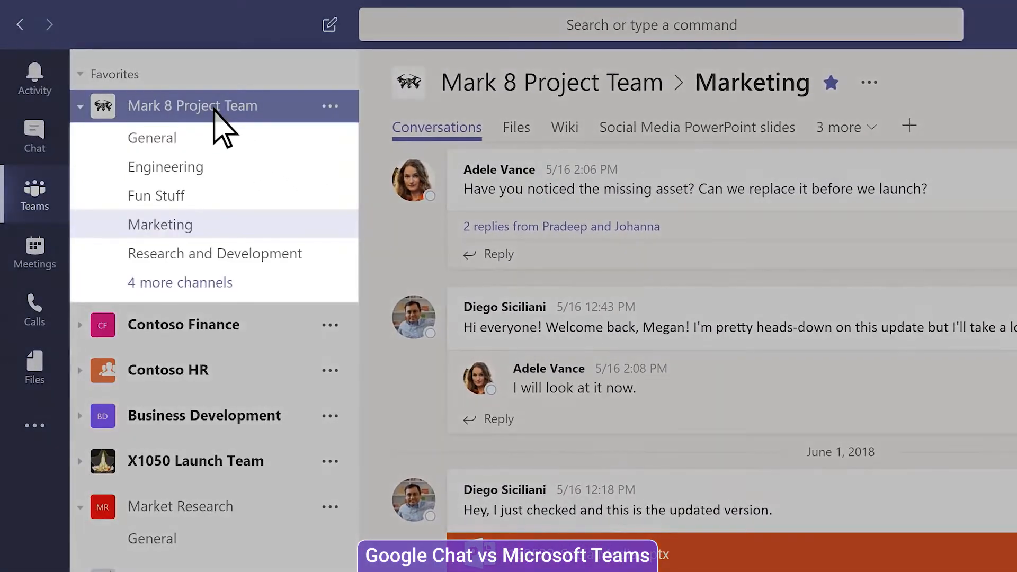
left_click(152, 137)
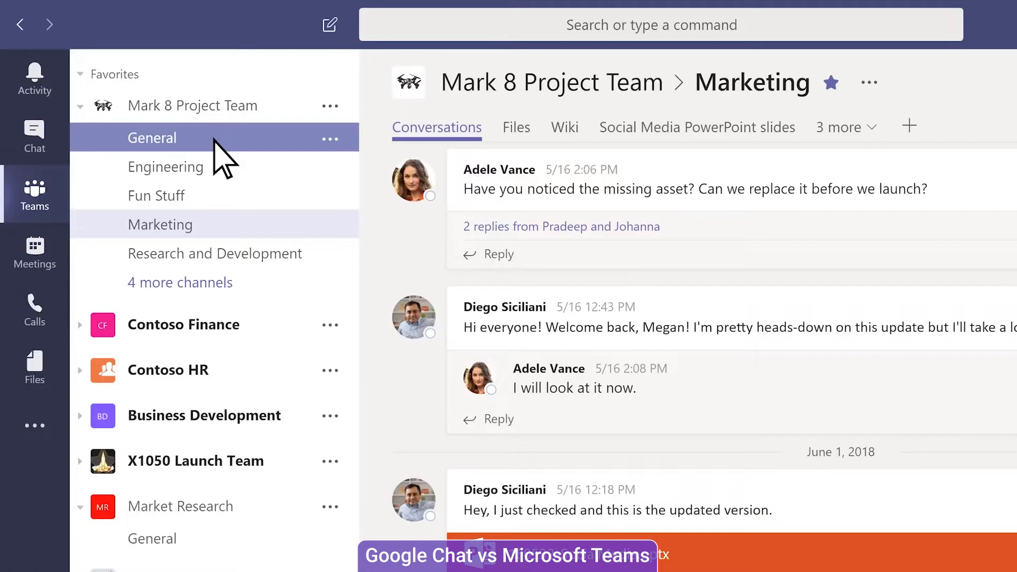
left_click(166, 167)
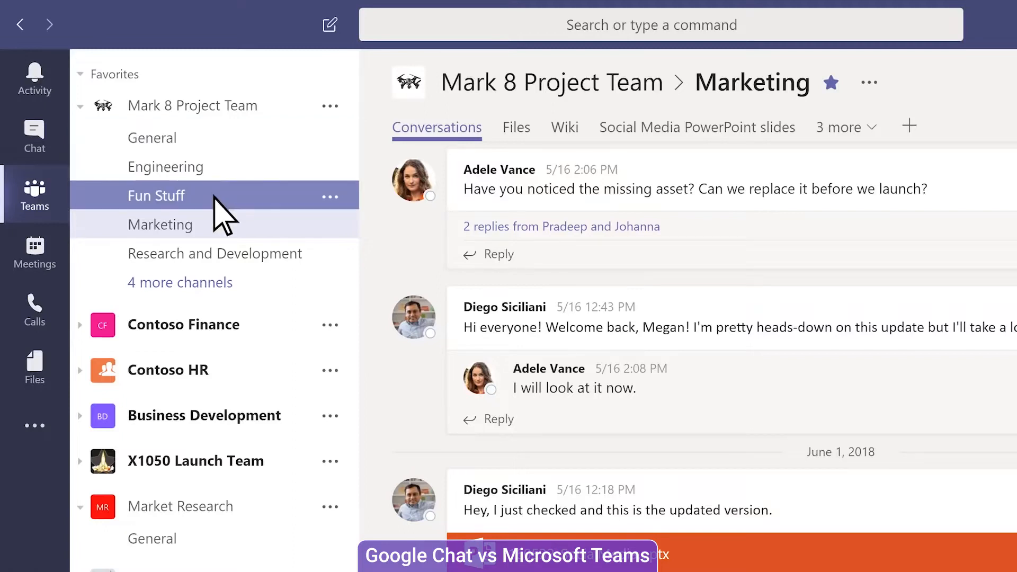
left_click(215, 253)
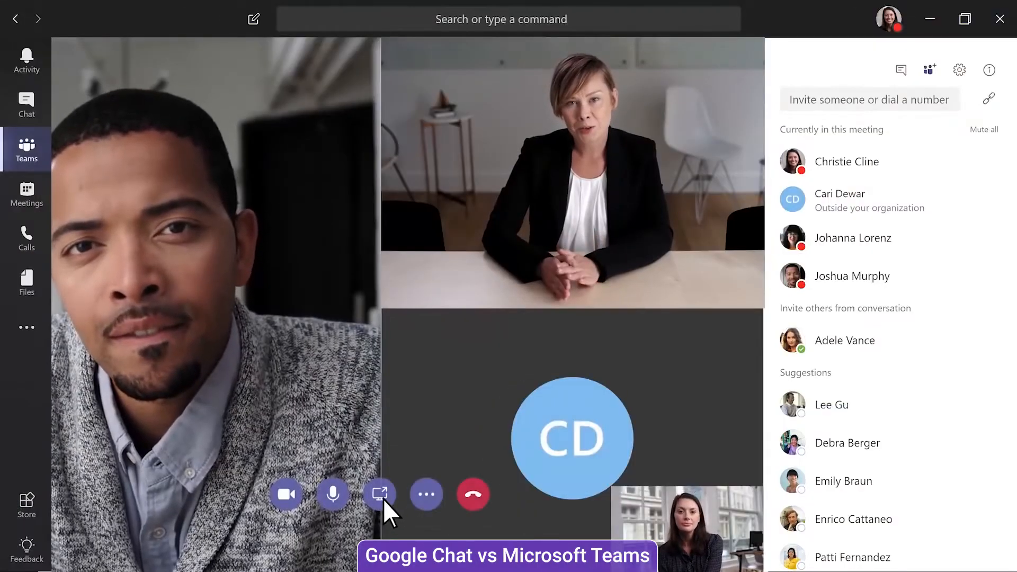
Start sharing the screen from the Teams video meeting's call controls.
left_click(426, 494)
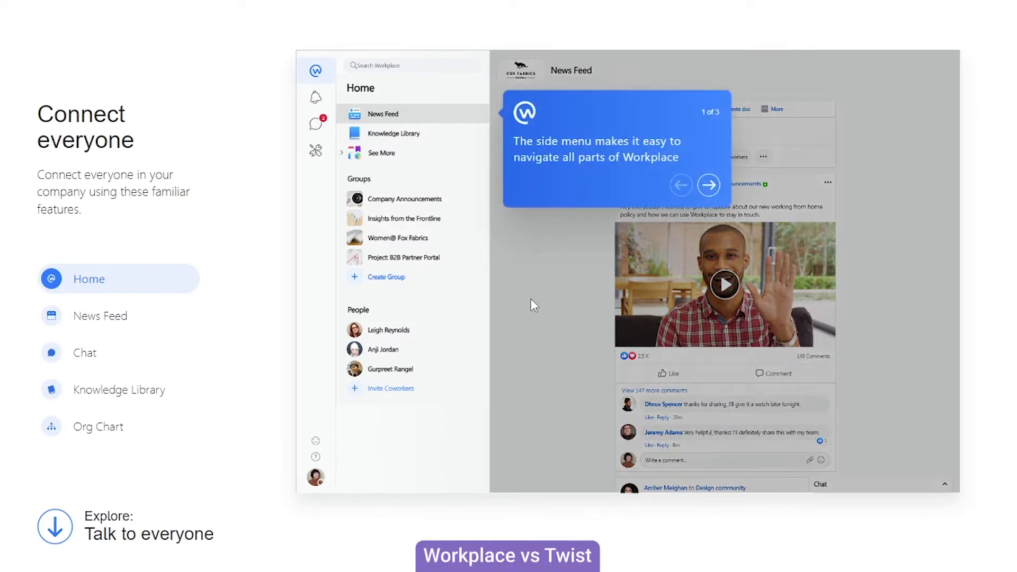
mouse_move(451, 179)
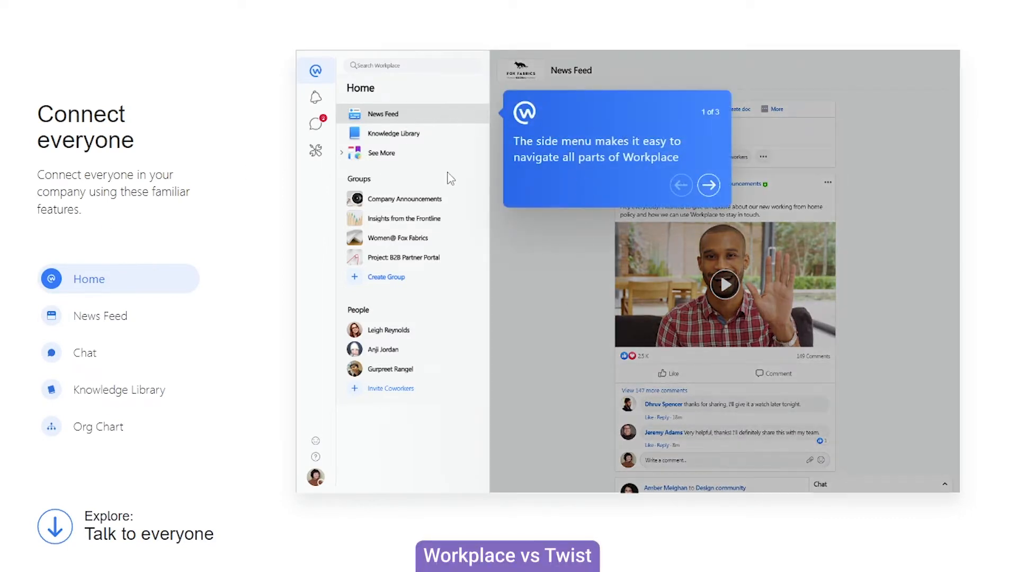
Advance the Workplace feature tour two tips and open the Knowledge Library.
left_click(708, 185)
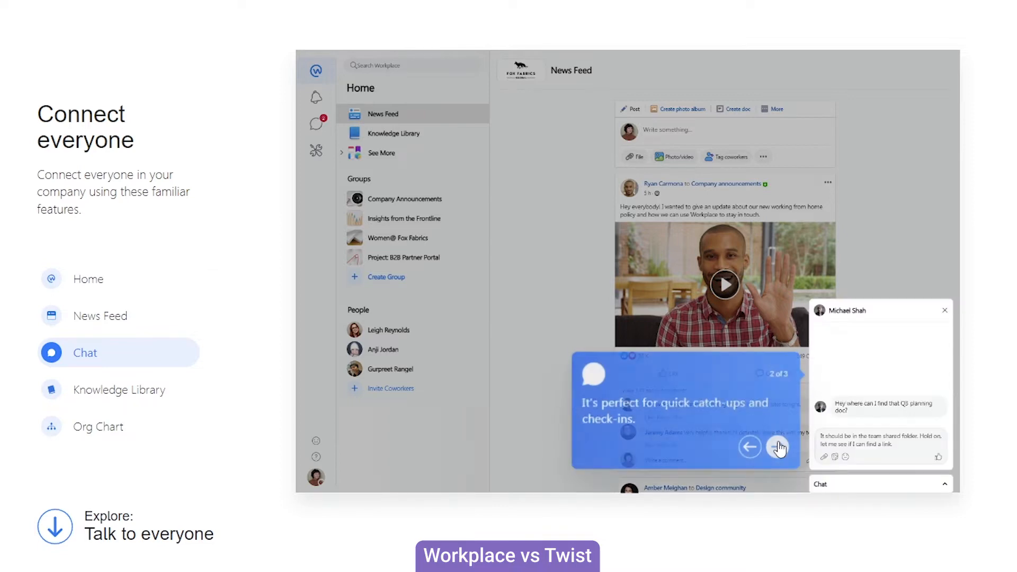
left_click(779, 447)
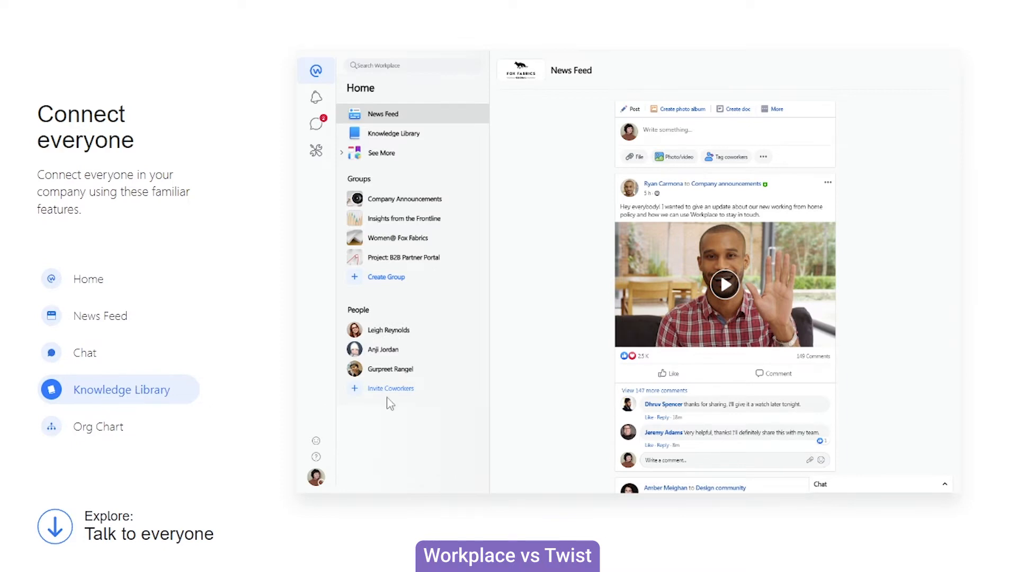
mouse_move(407, 141)
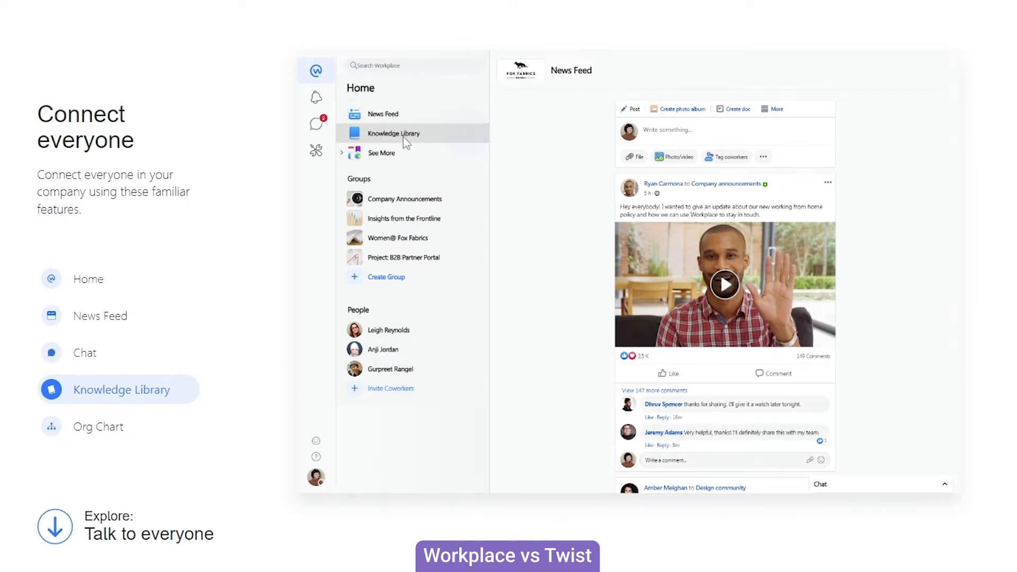
left_click(390, 133)
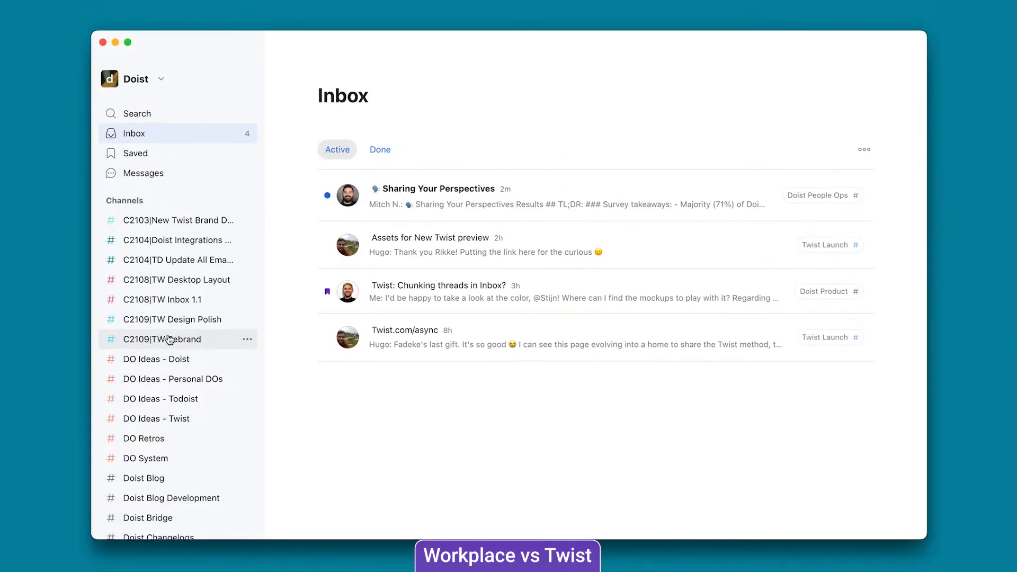
Open the Sitemap and copy thread in C2109|TW Rebrand, then return to the Inbox.
left_click(169, 338)
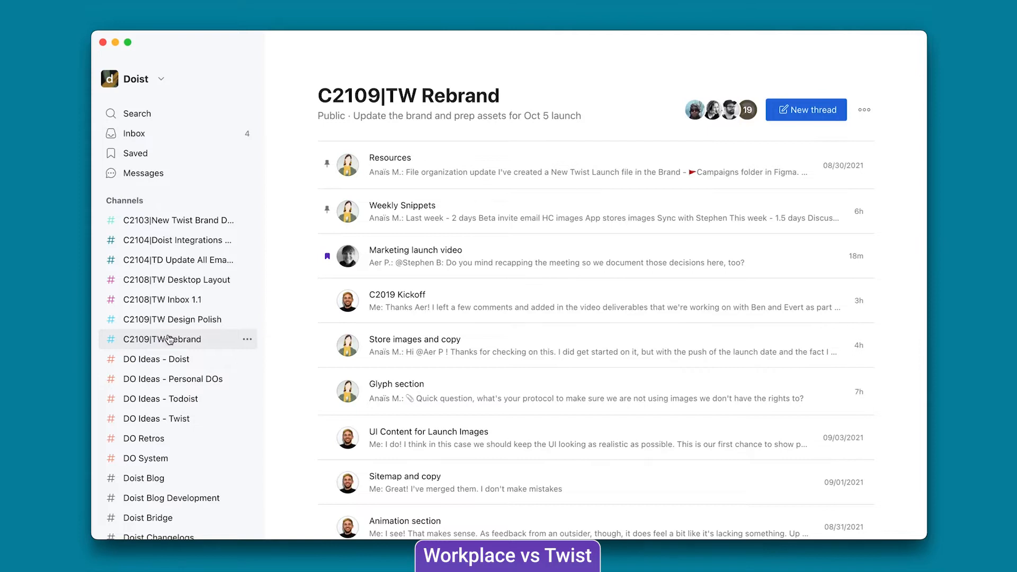
mouse_move(394, 219)
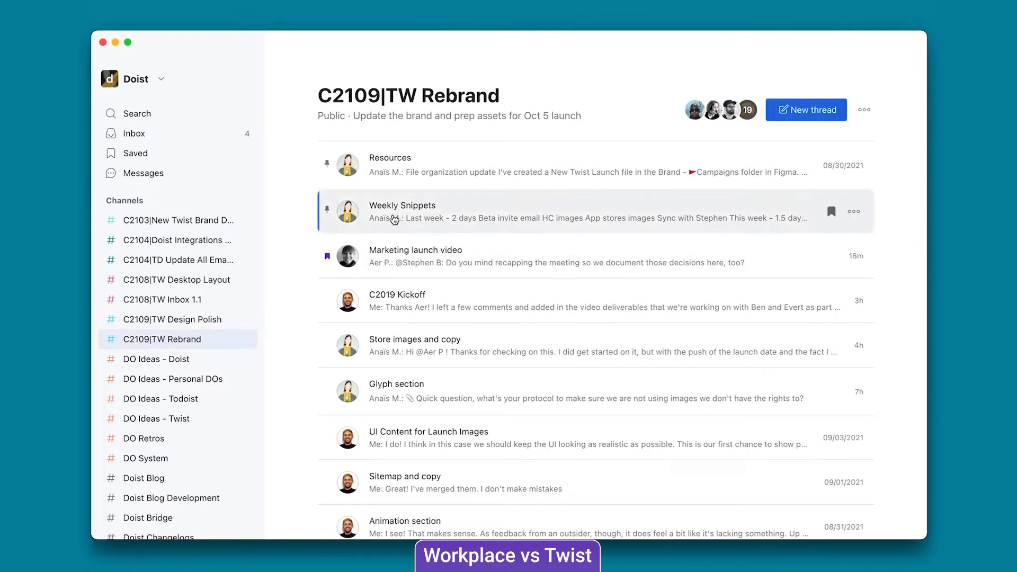
scroll("down", 3)
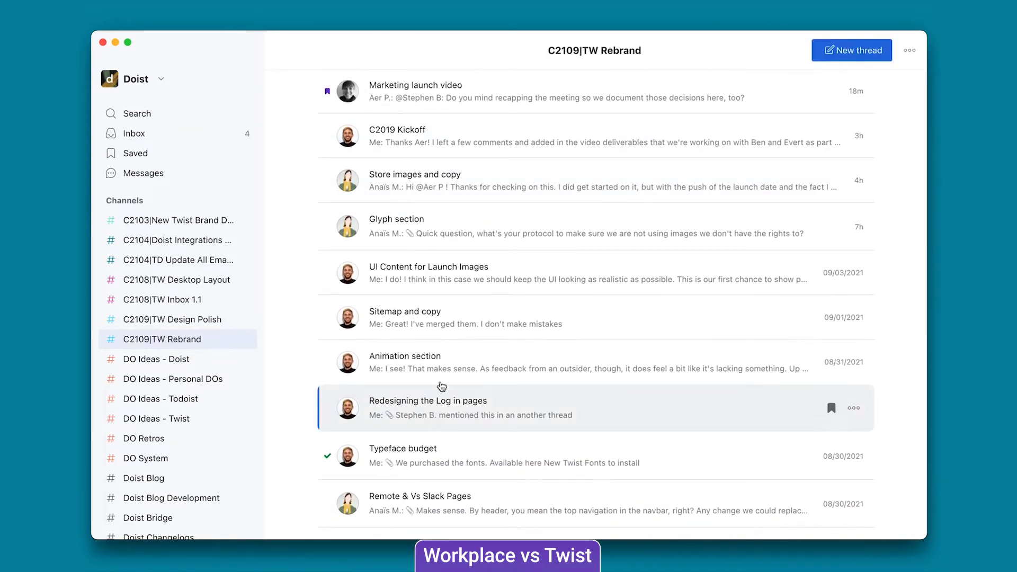
left_click(404, 311)
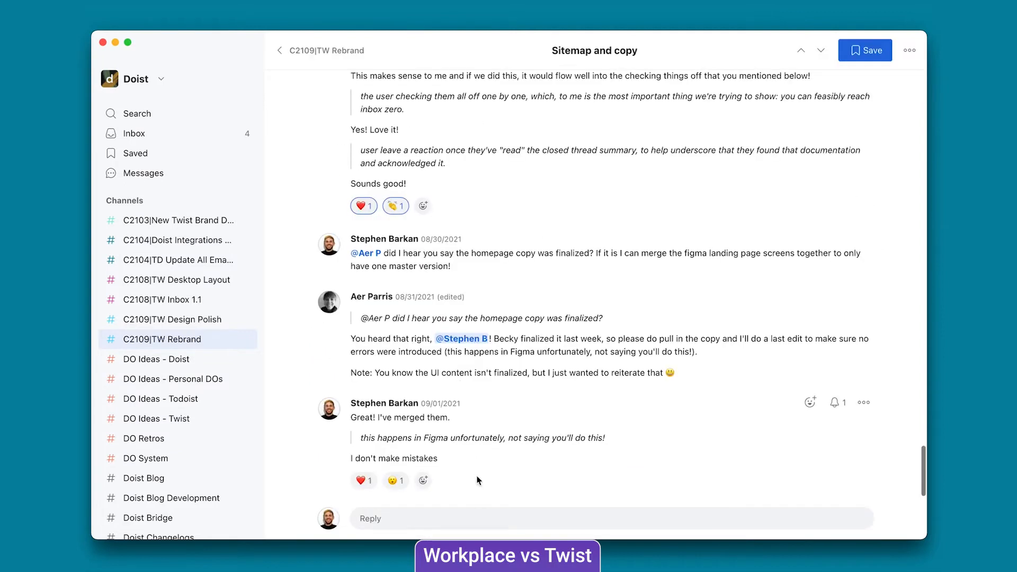
left_click(133, 133)
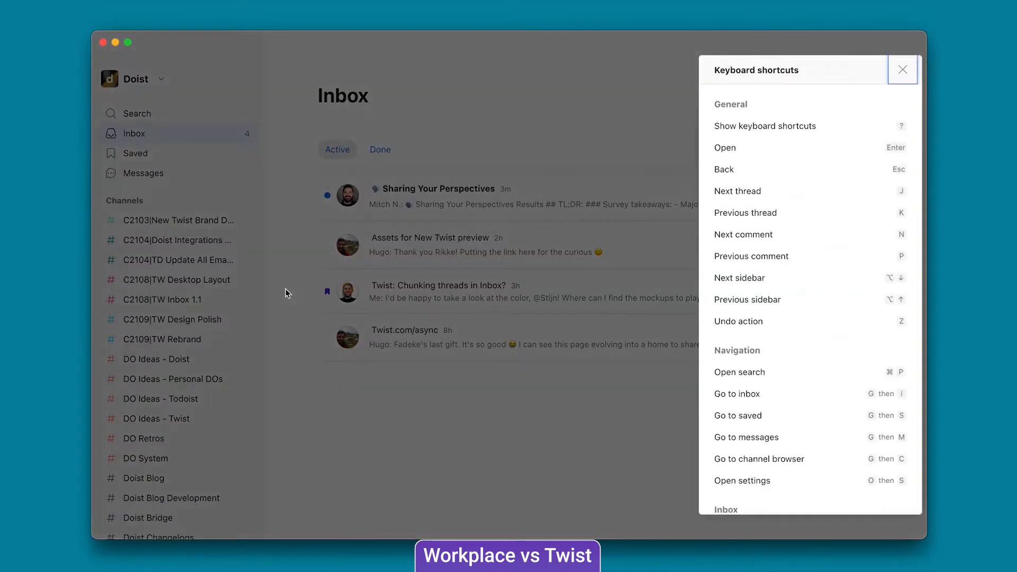
mouse_move(761, 174)
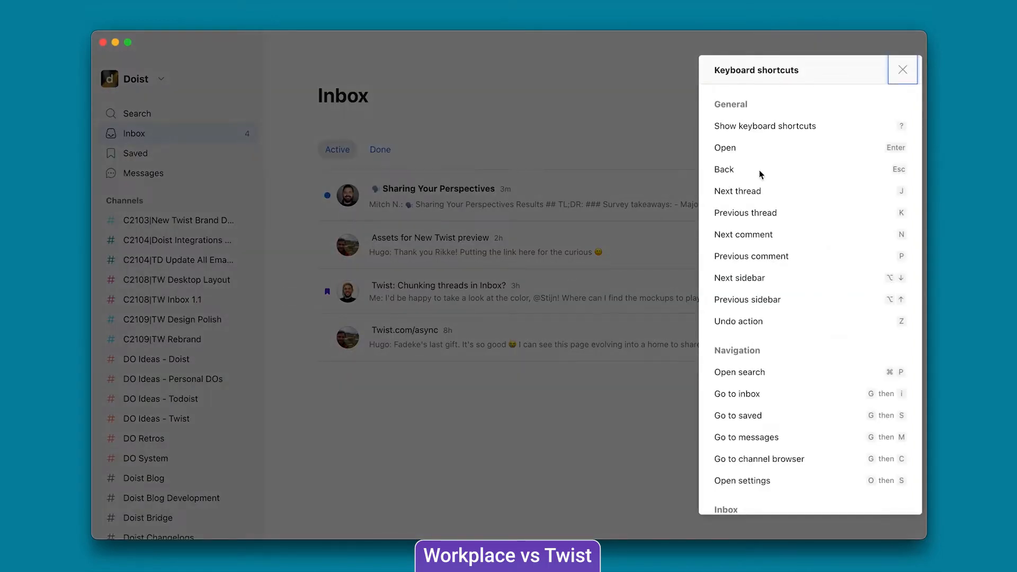
Scroll through the Twist keyboard shortcuts list.
scroll("down", 3)
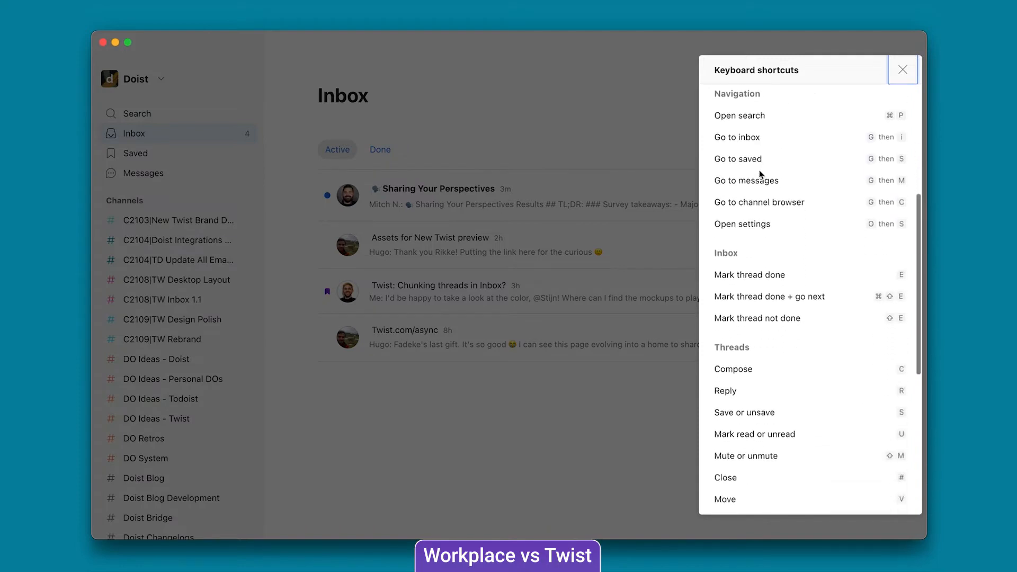
scroll("down", 3)
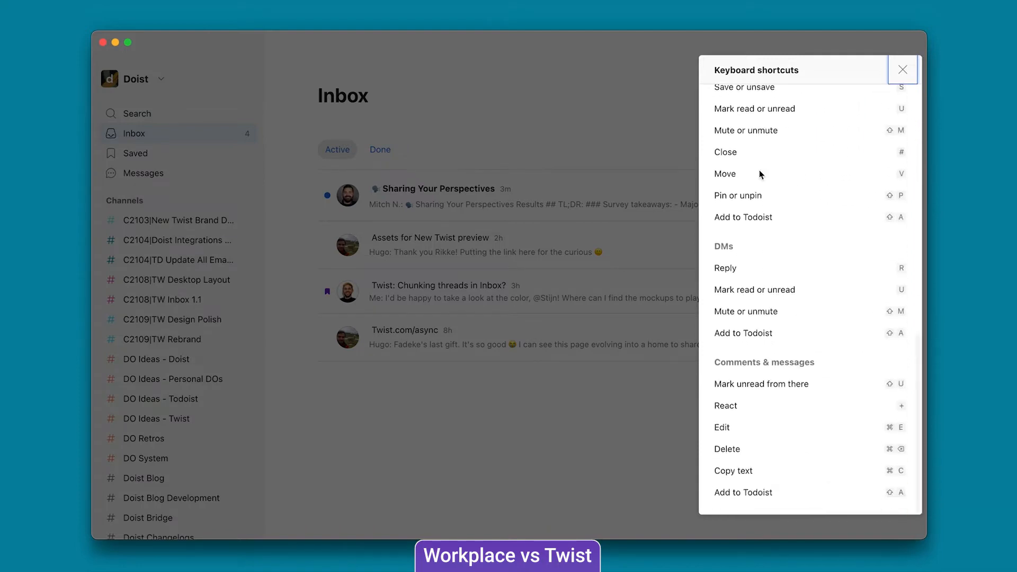
scroll("up", 3)
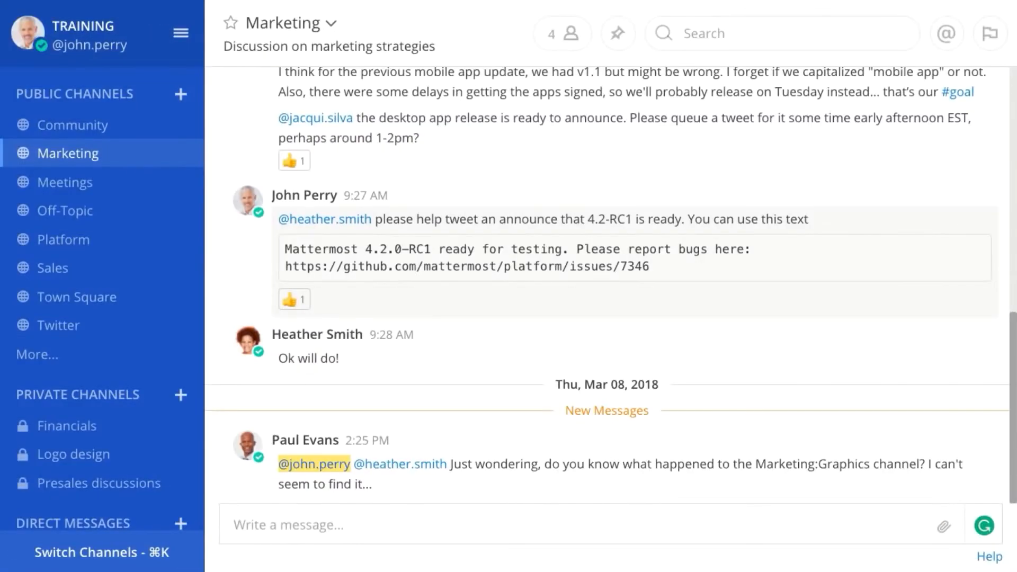
Send a reply in the Marketing channel and scroll through the conversation.
type("I c")
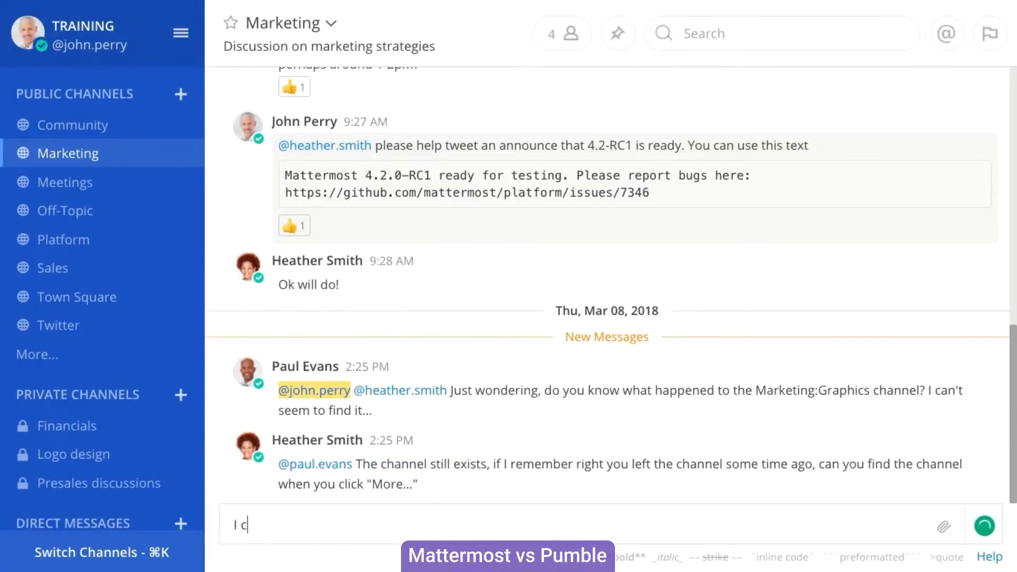
key("Return")
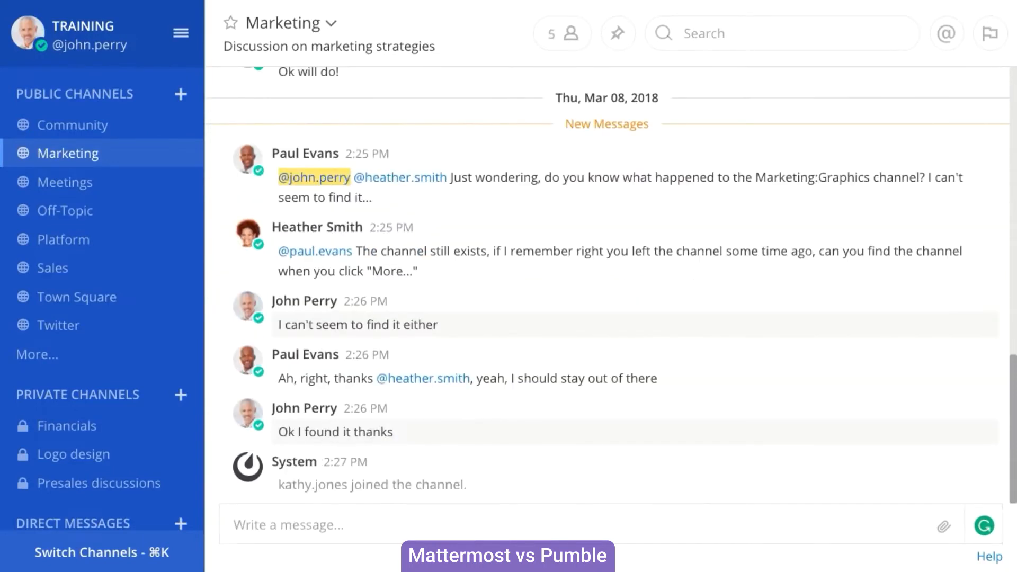
scroll("down", 3)
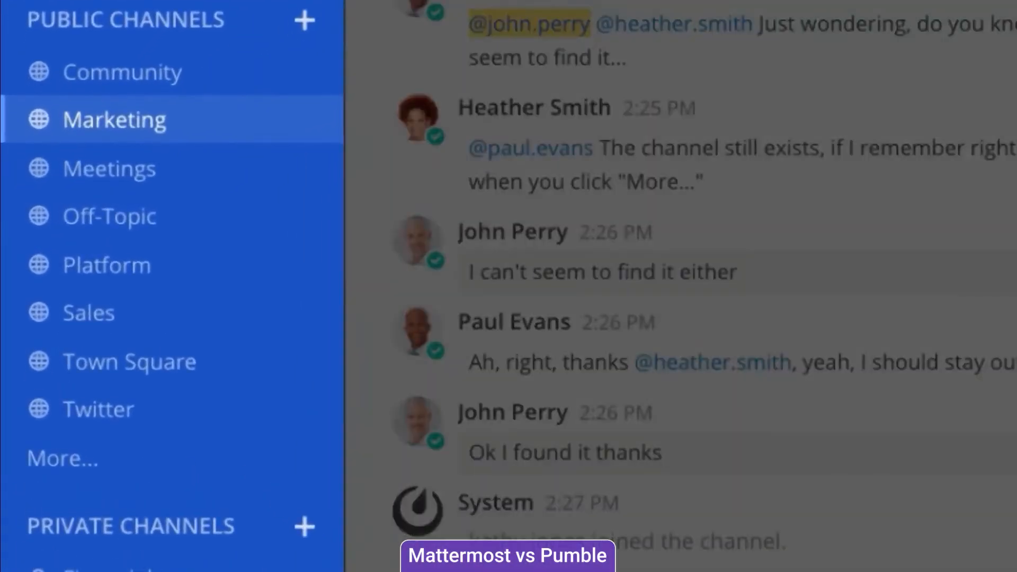
scroll("down", 3)
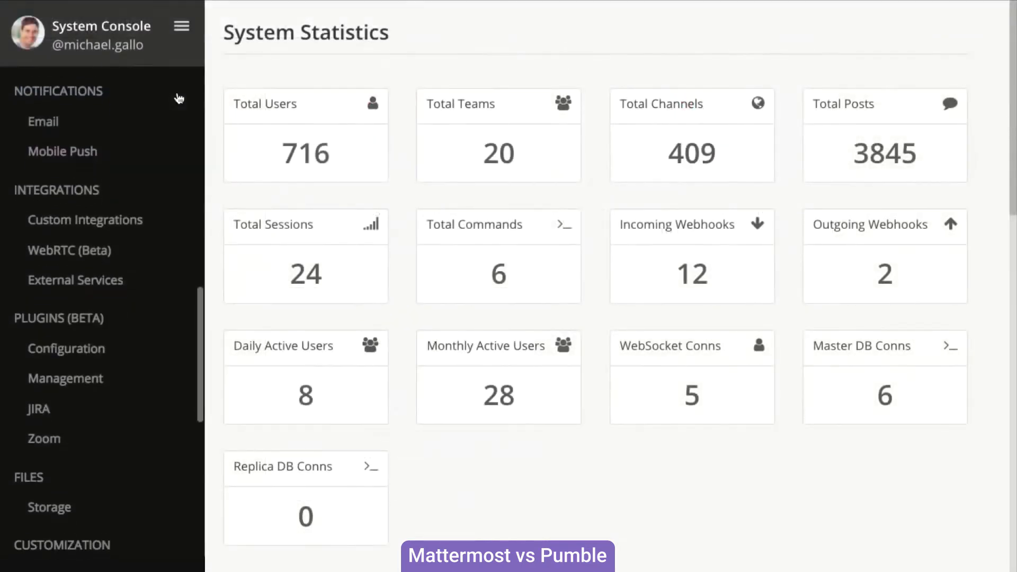
scroll("down", 3)
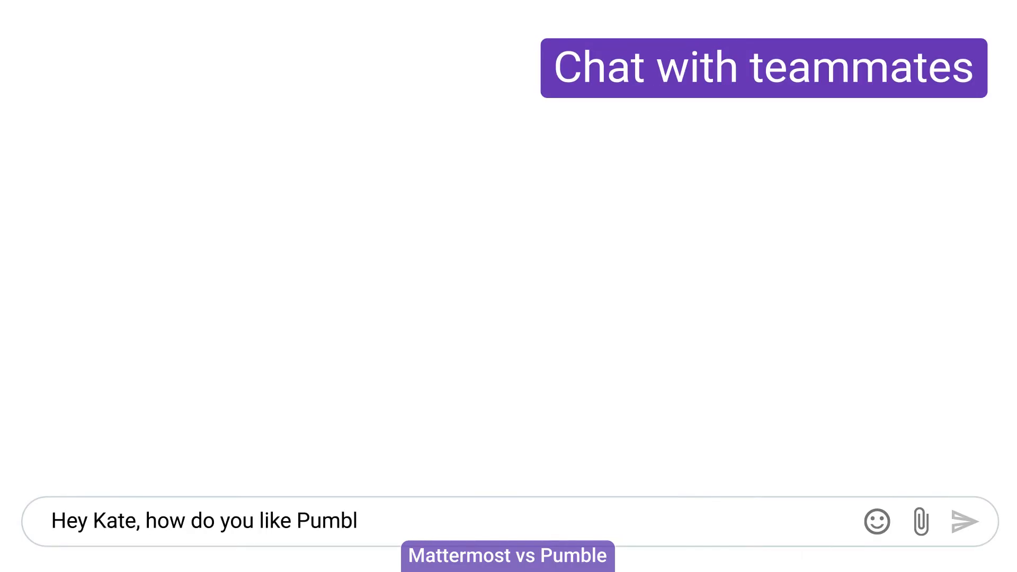
Send the Pumble message asking the teammate how they like Pumble.
left_click(967, 521)
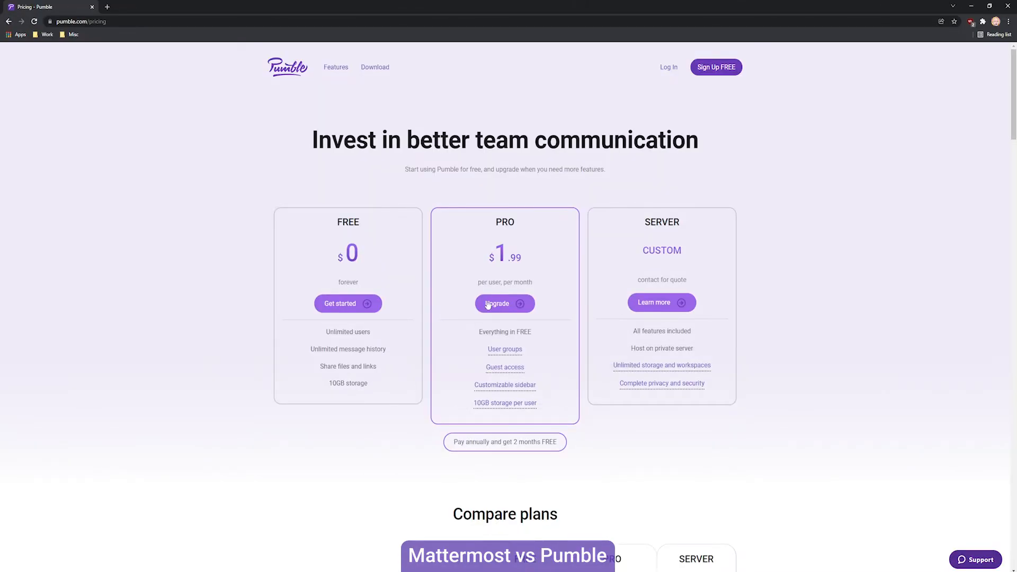
mouse_move(505, 349)
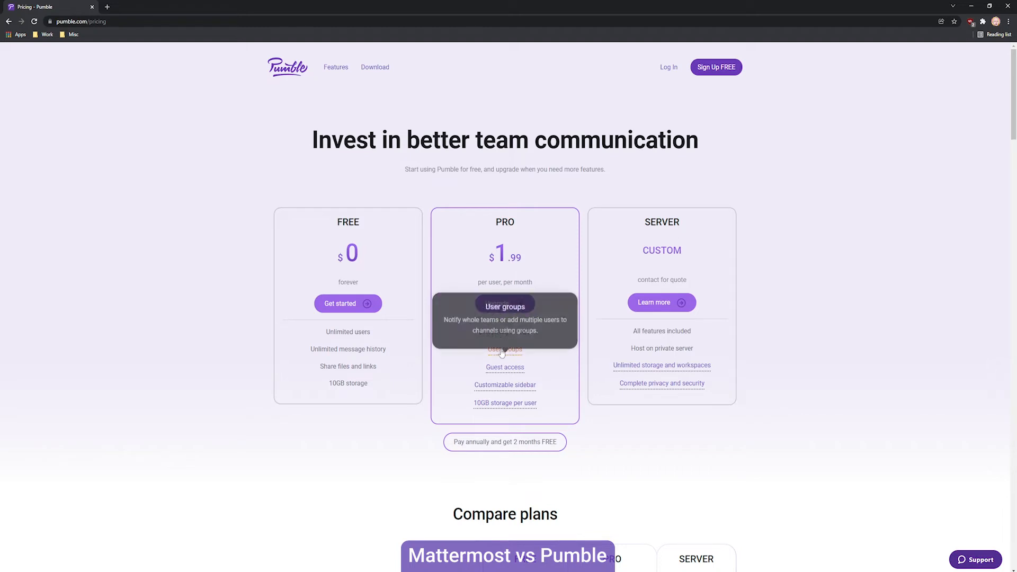
mouse_move(505, 385)
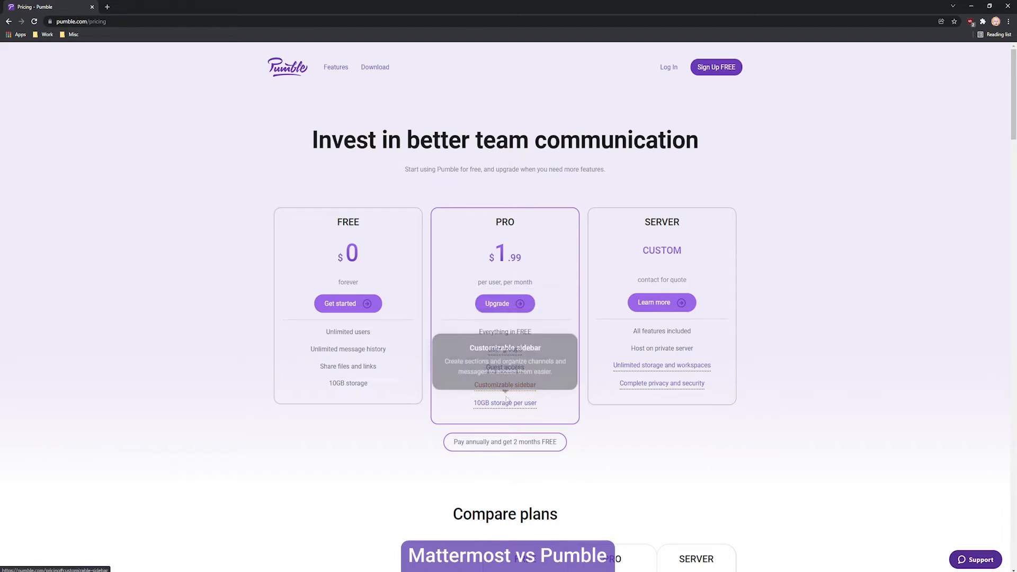
mouse_move(639, 244)
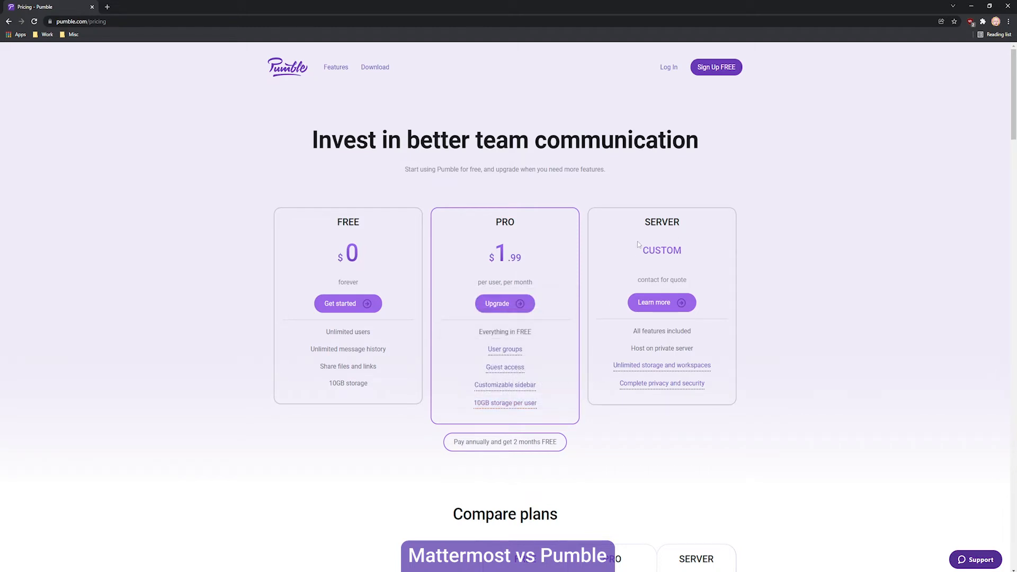
mouse_move(662, 365)
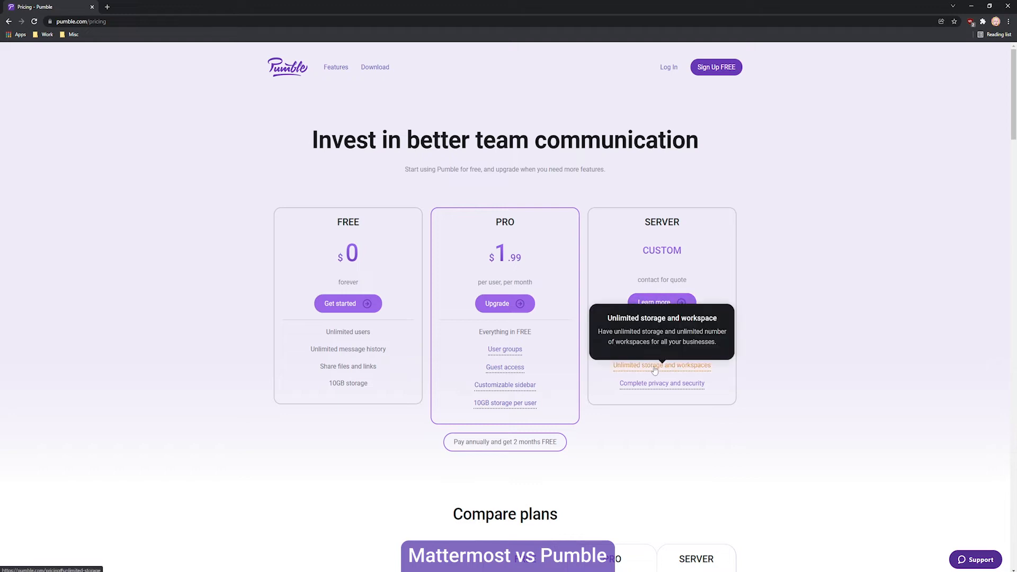
mouse_move(504, 442)
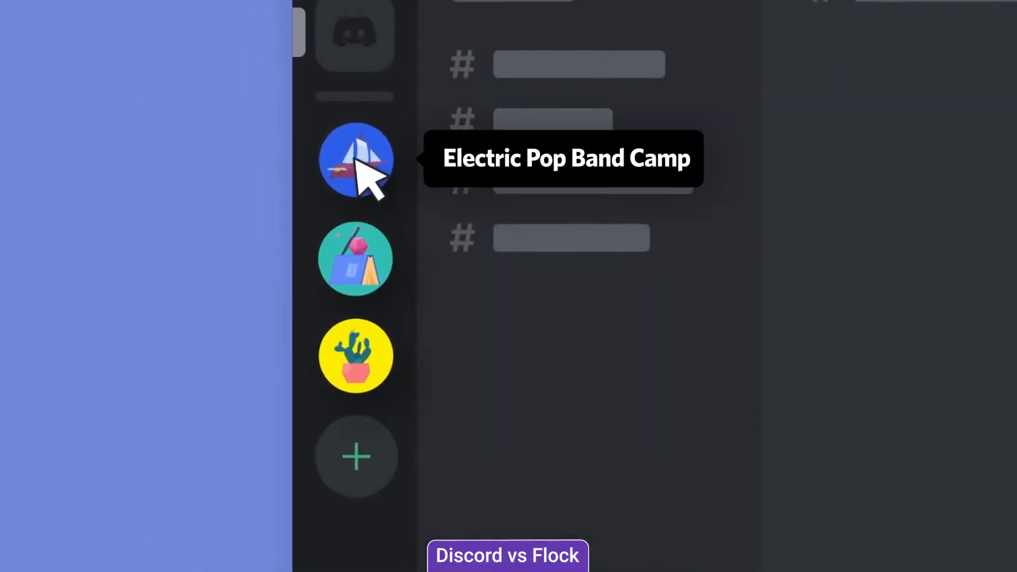
mouse_move(356, 356)
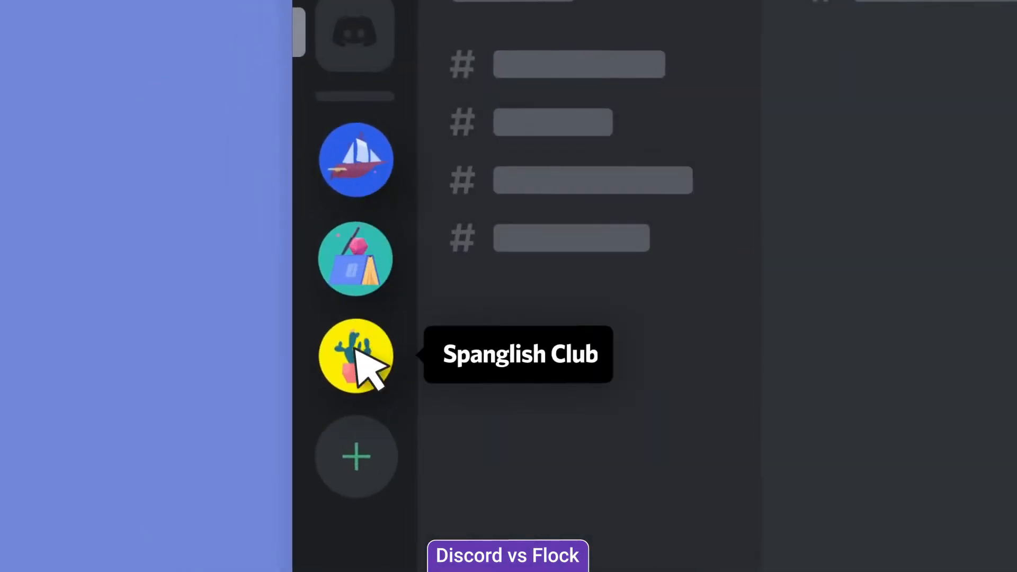
mouse_move(334, 451)
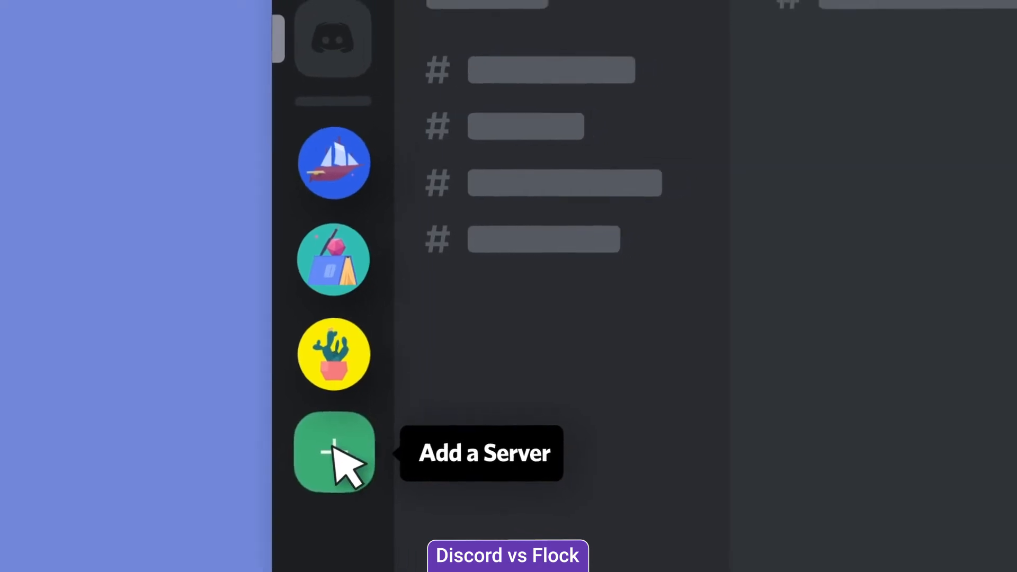
Start adding a new server with the green Add a Server plus button.
left_click(335, 452)
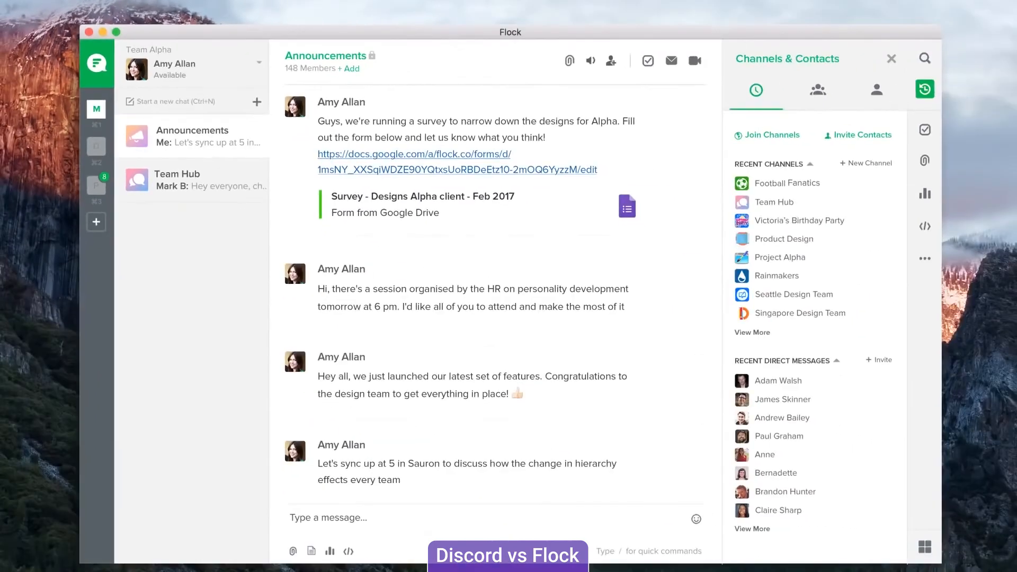
Scroll Flock's Announcements channel and switch to the Team Hub conversation.
scroll("down", 3)
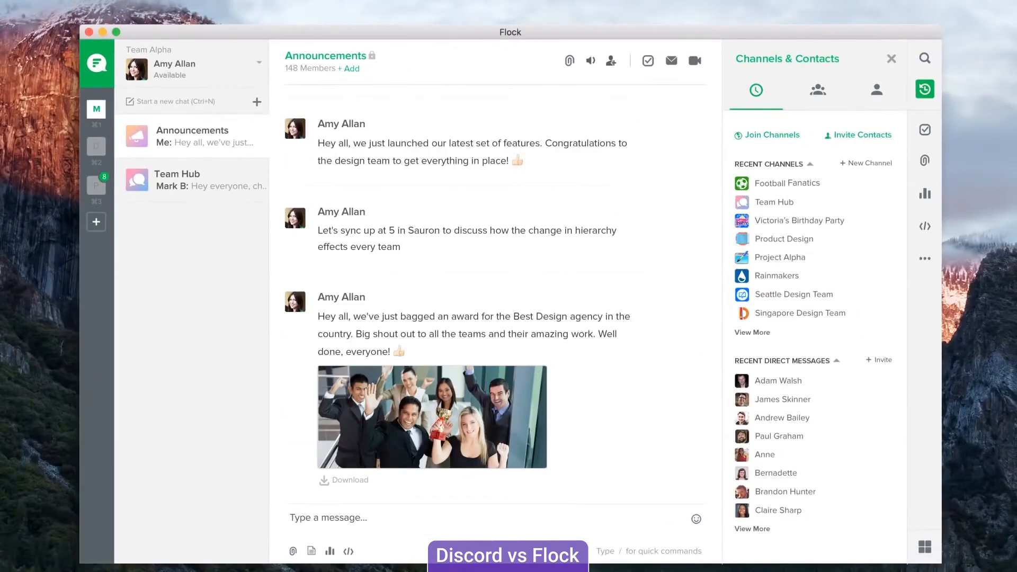
scroll("down", 3)
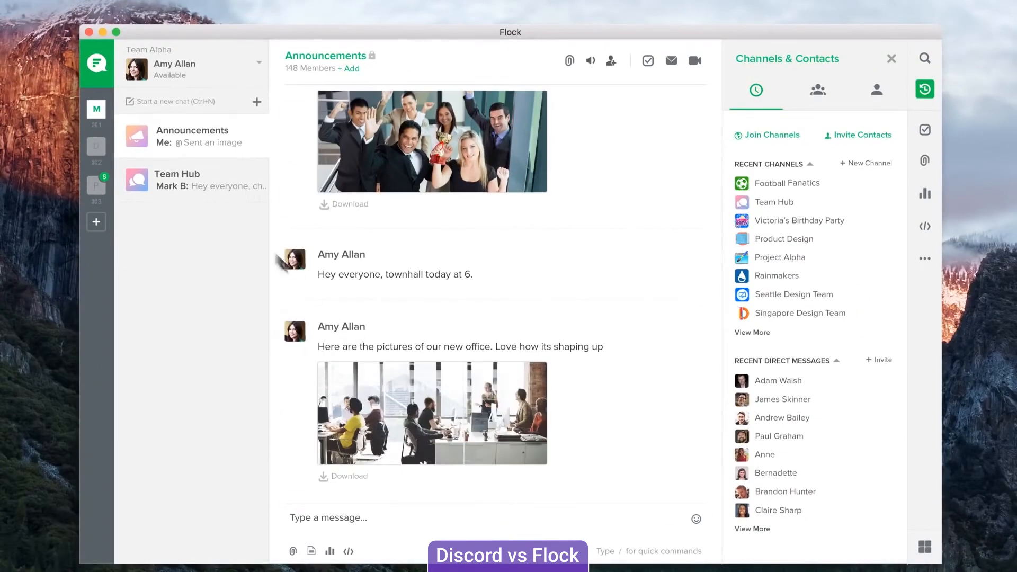
left_click(177, 180)
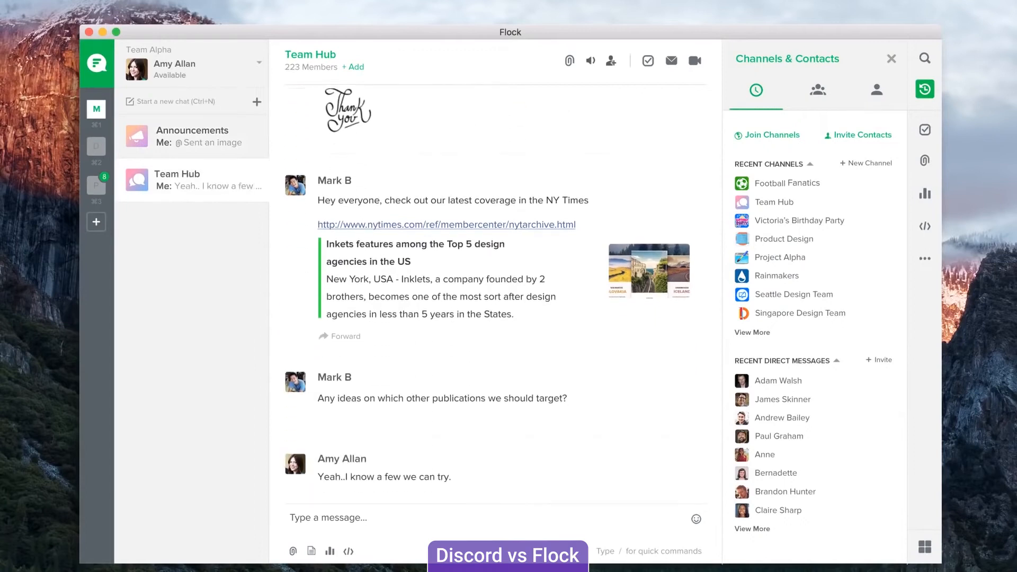
Scroll through Team Hub and show the contacts list in Channels & Contacts.
scroll("down", 3)
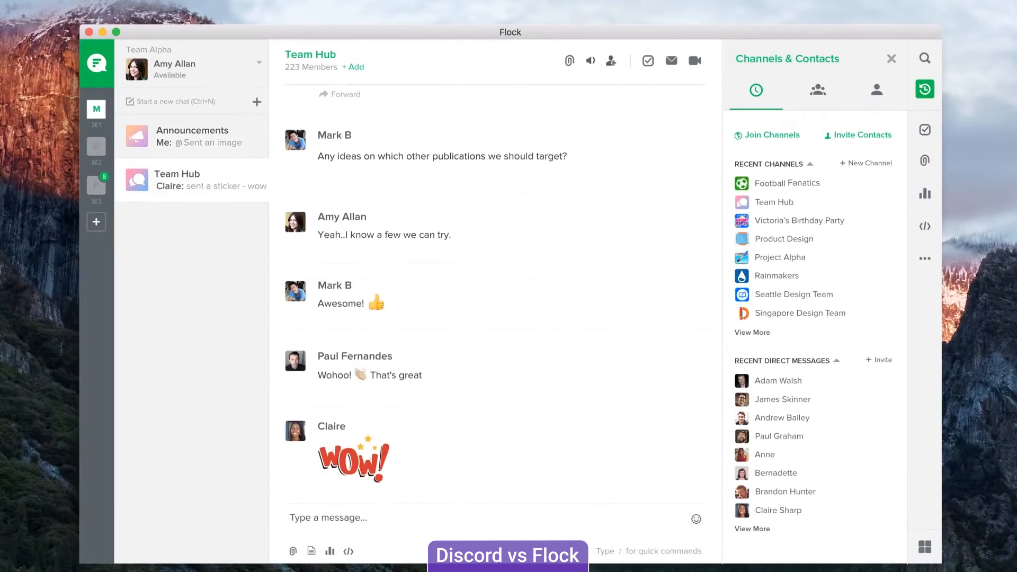
scroll("down", 3)
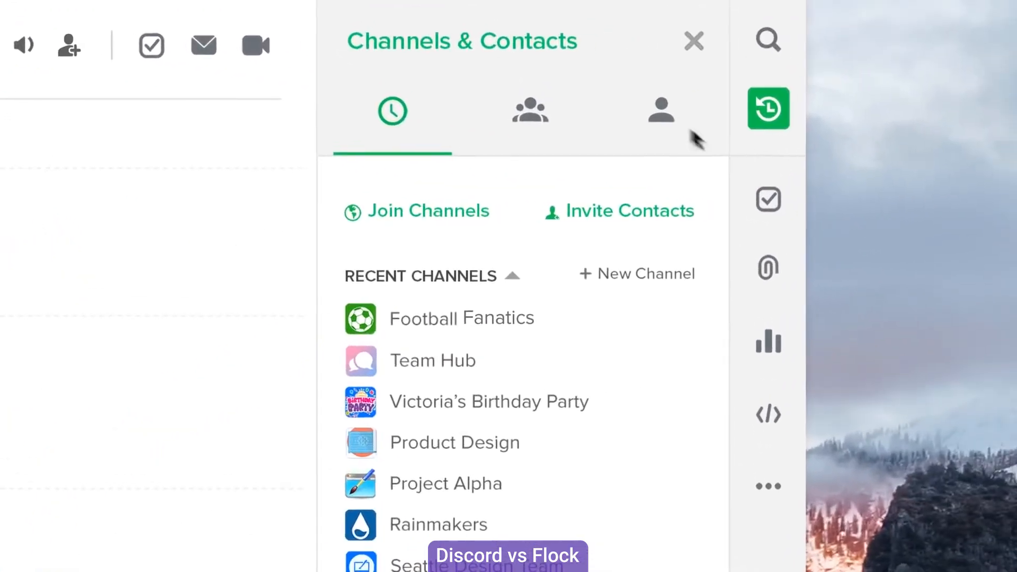
left_click(660, 111)
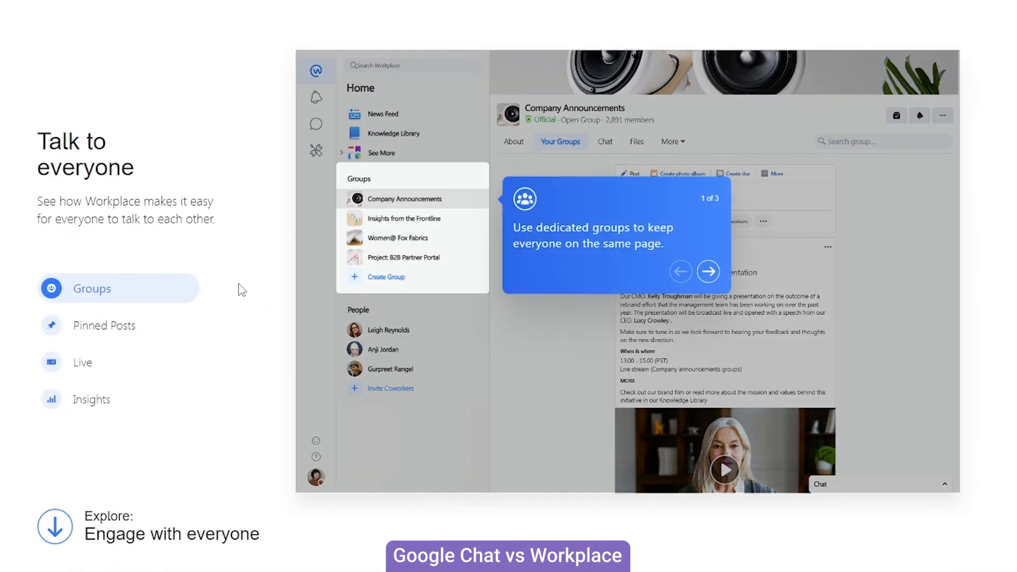
Show the Groups section of Workplace's 'Talk to everyone' tour.
left_click(708, 272)
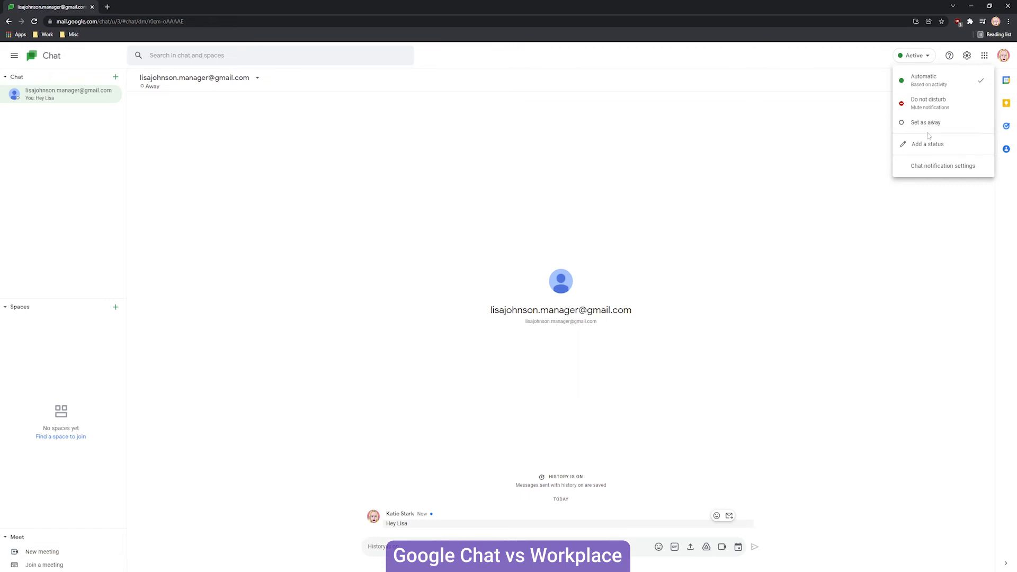
Show Google Chat's status options: Automatic, Do not disturb and Set as away.
left_click(942, 165)
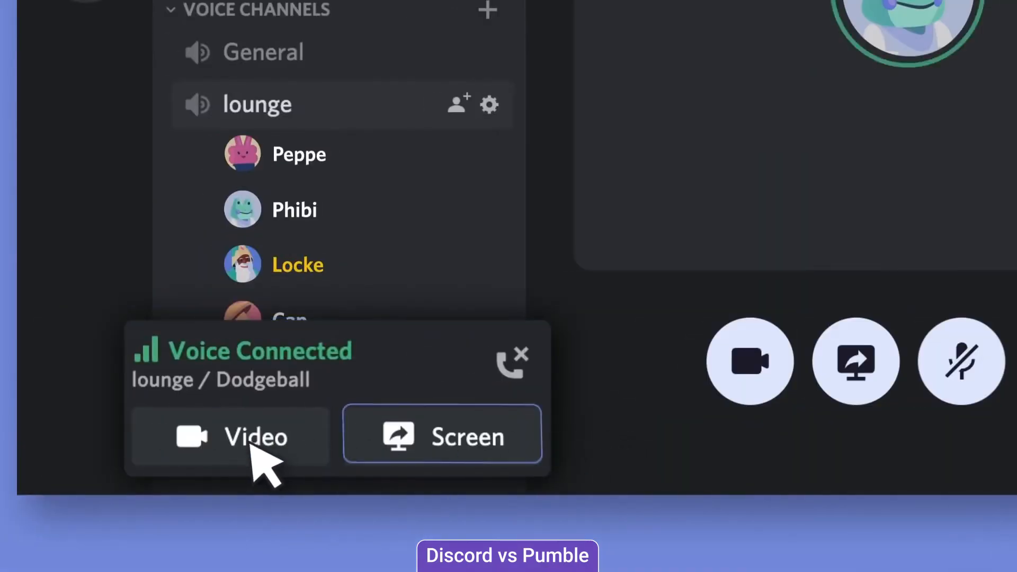
Turn on video in Discord's lounge voice channel, then bring up the search panel.
left_click(231, 434)
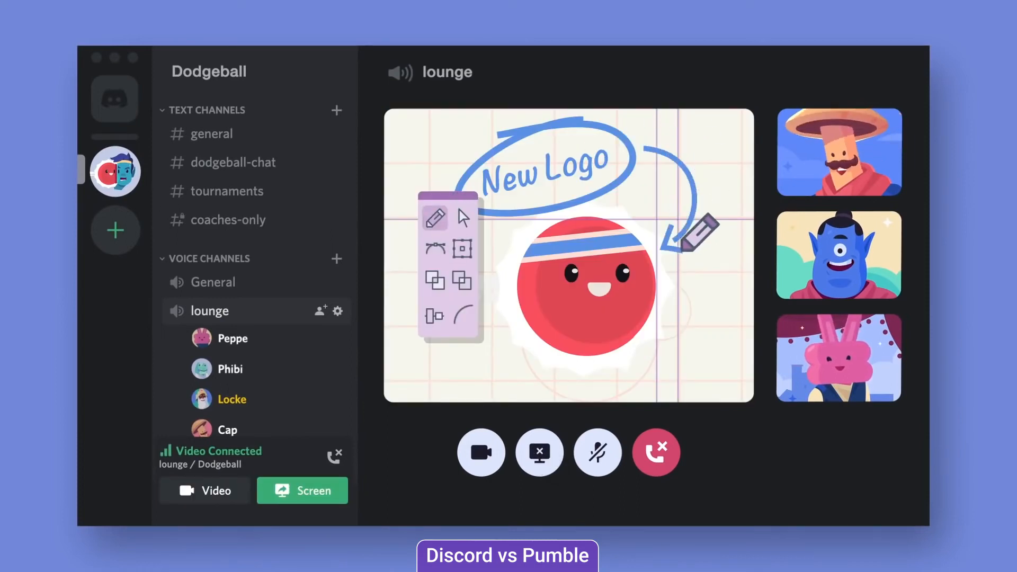
left_click(954, 63)
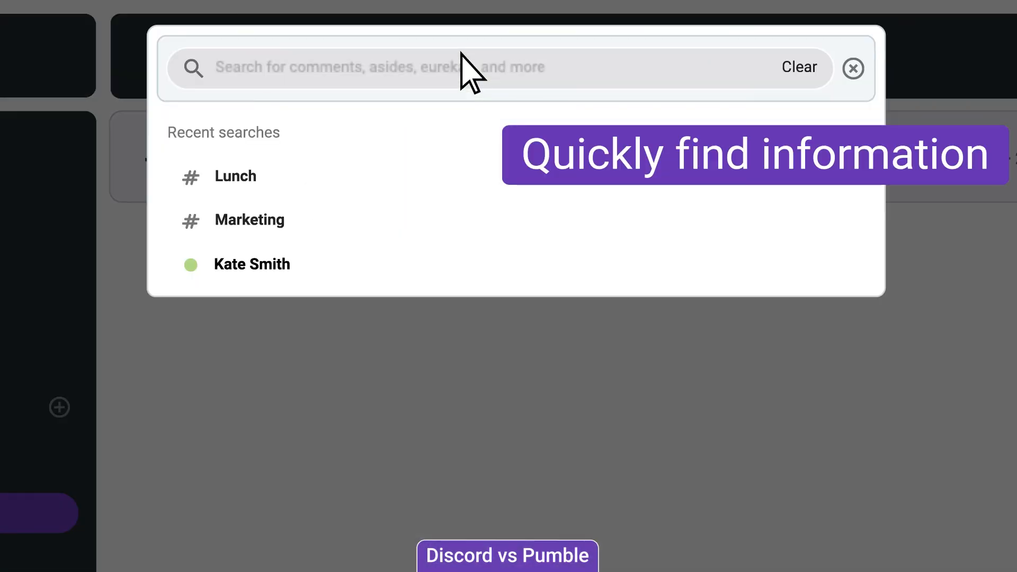
Search Pumble for '#marketing video' to find video messages in #marketing.
type("in: #marketing video")
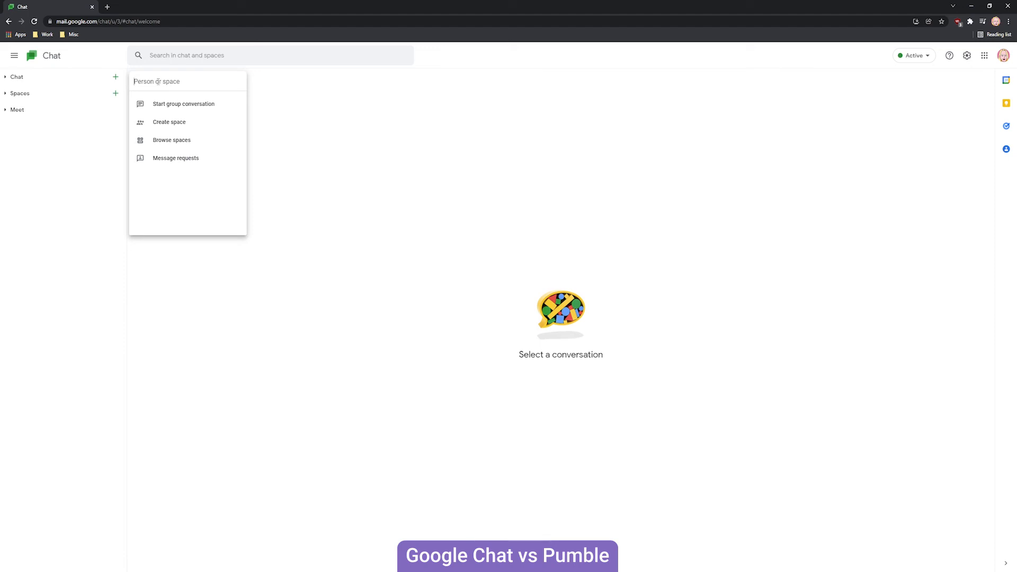
Search for 'lisa' and start a direct chat with the matching contact.
type("lisa")
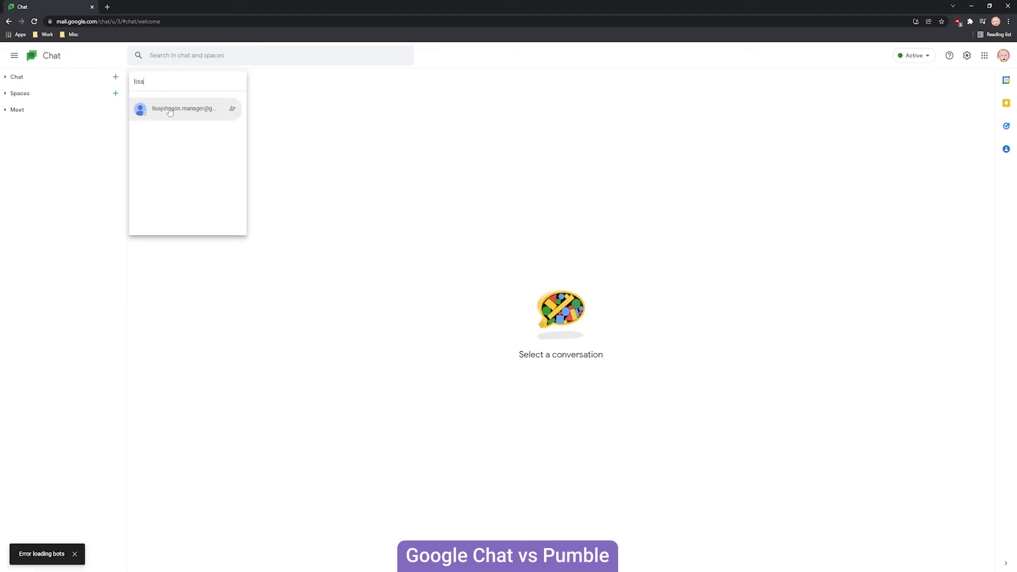
left_click(184, 108)
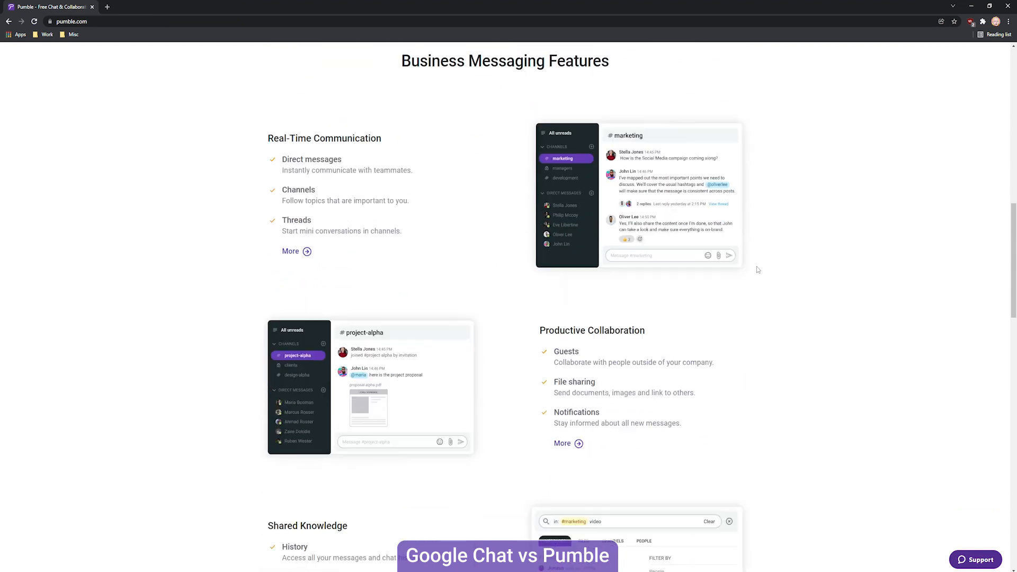
Scroll pumble.com past Business Messaging Features to the Chat from anywhere section.
scroll("down", 3)
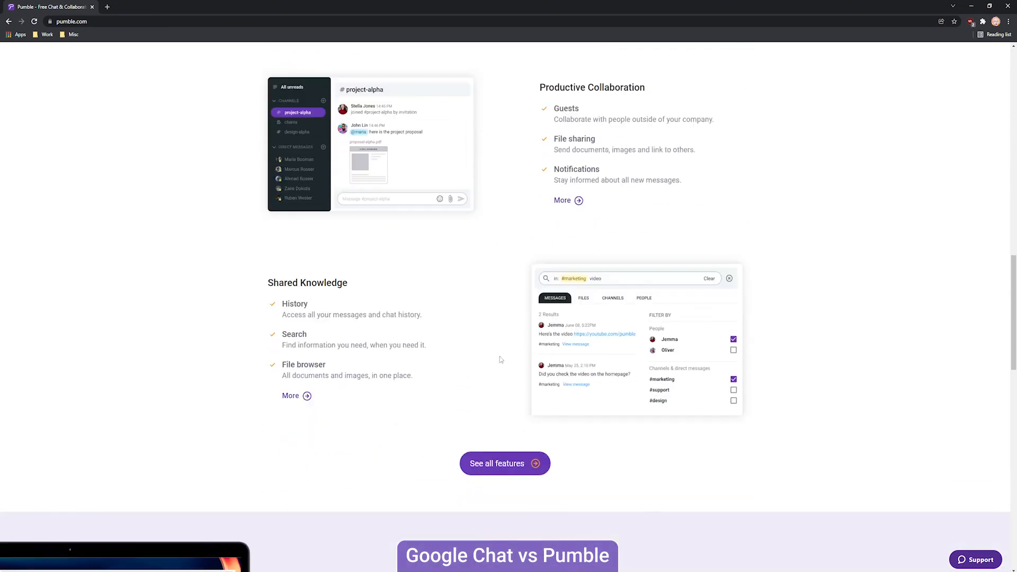
scroll("down", 3)
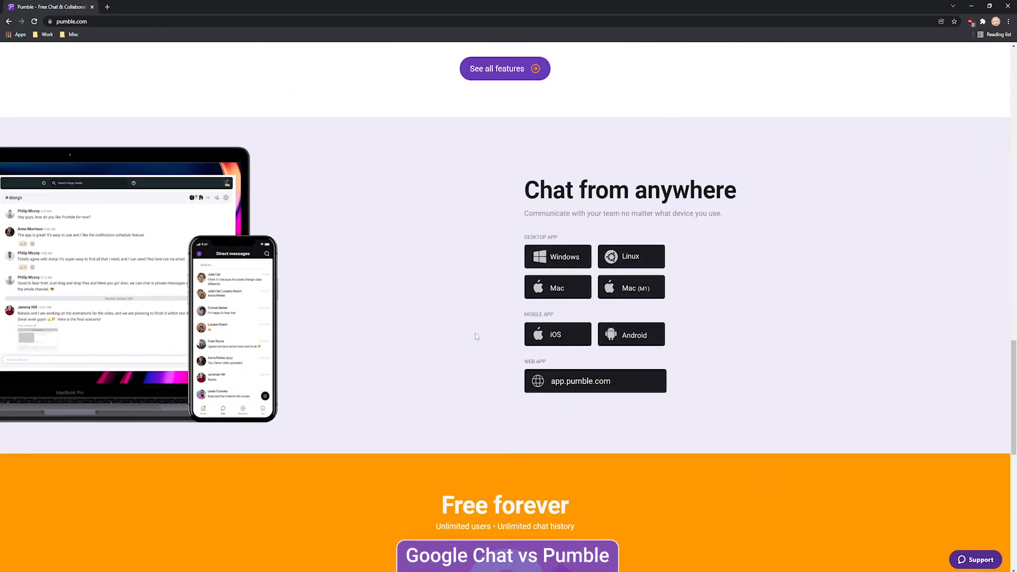
scroll("down", 3)
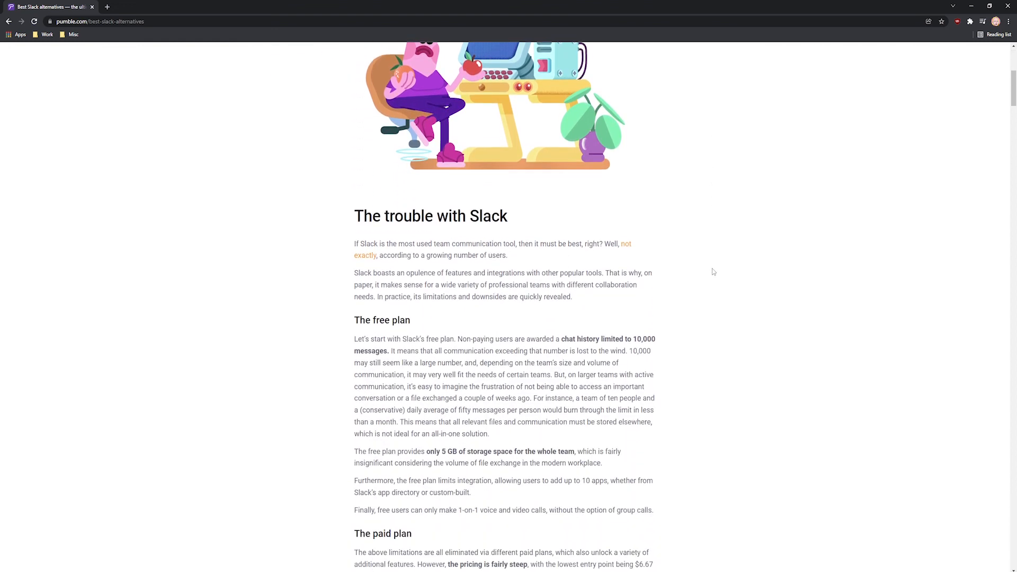
Scroll the Best Slack alternatives article through 'The trouble with Slack' section.
scroll("down", 3)
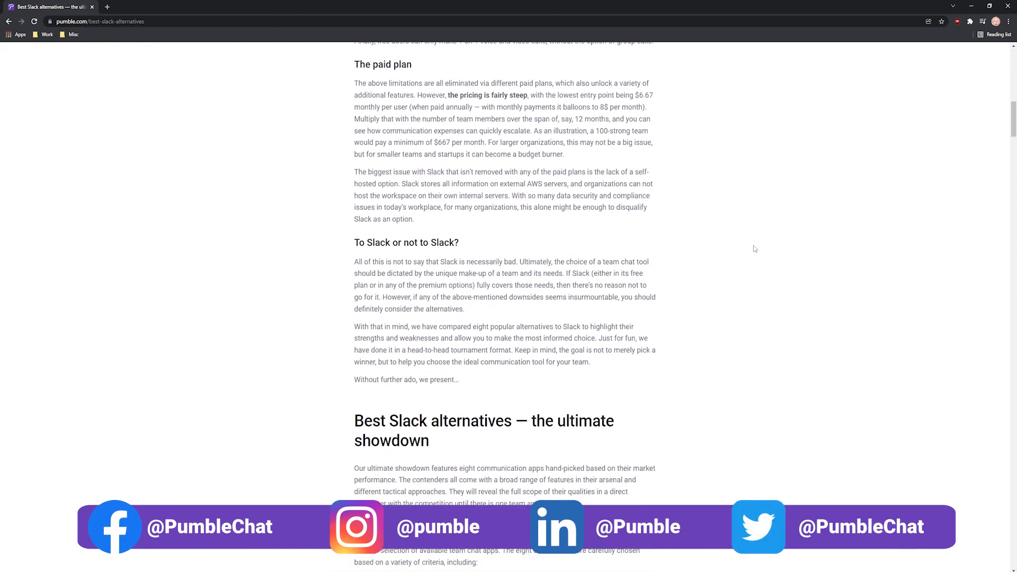